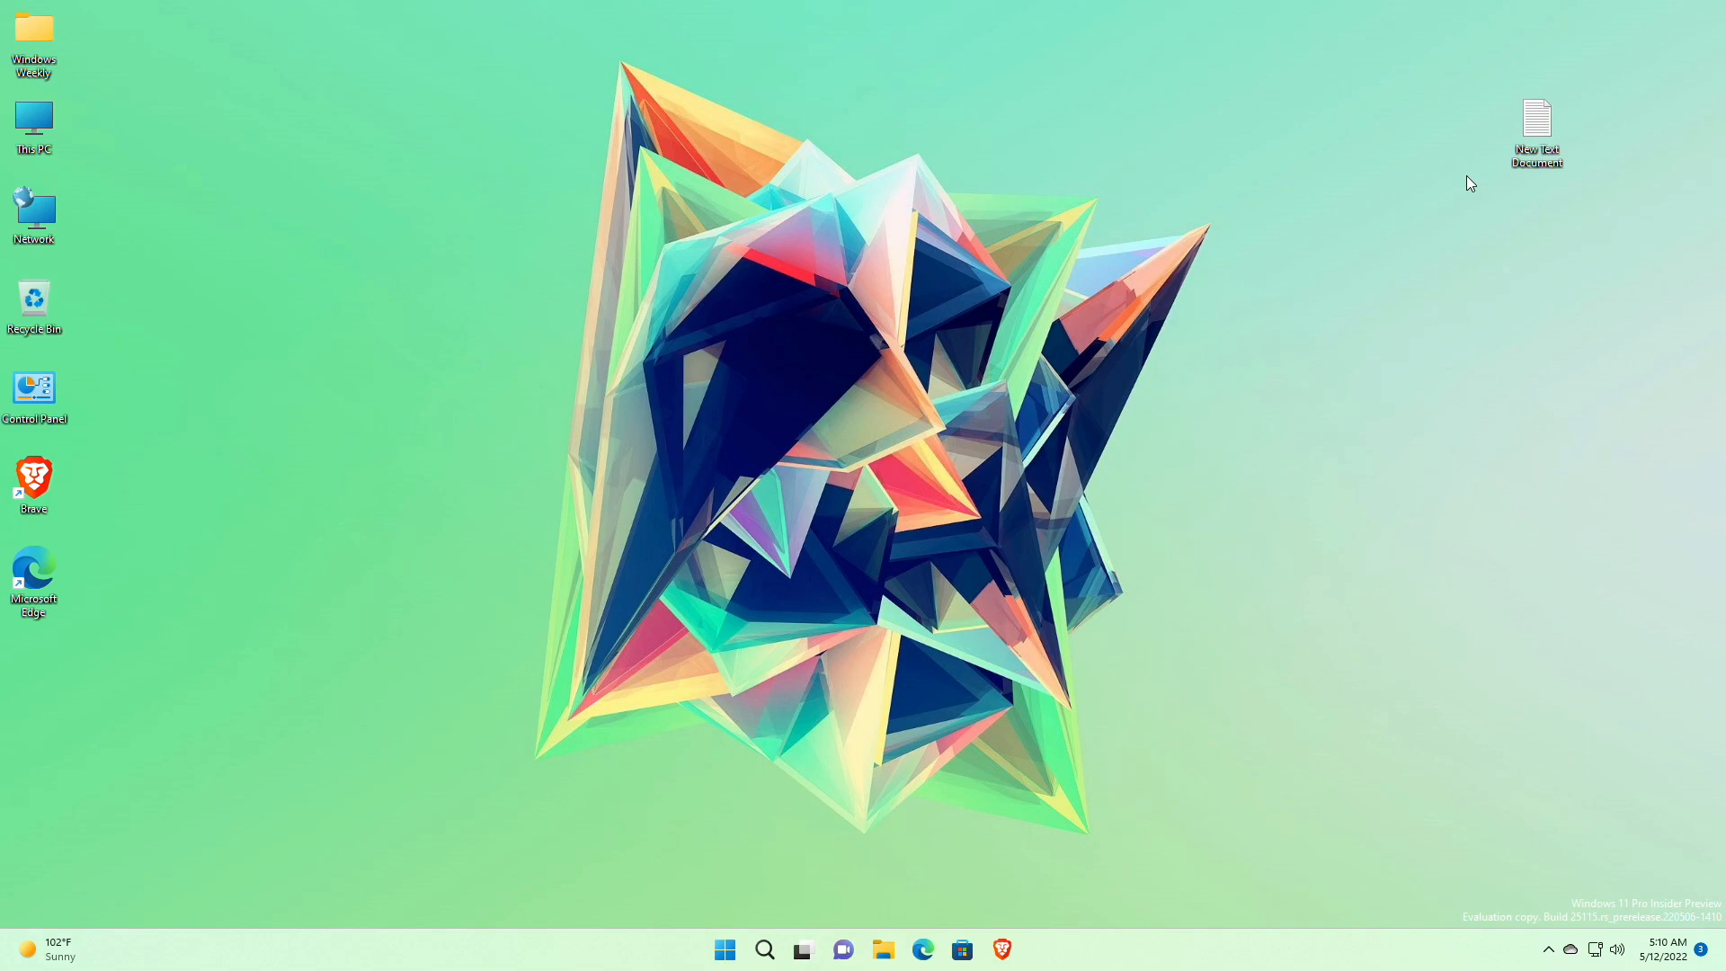
View the About Windows version information for build 25115, then dismiss it
left_click(722, 949)
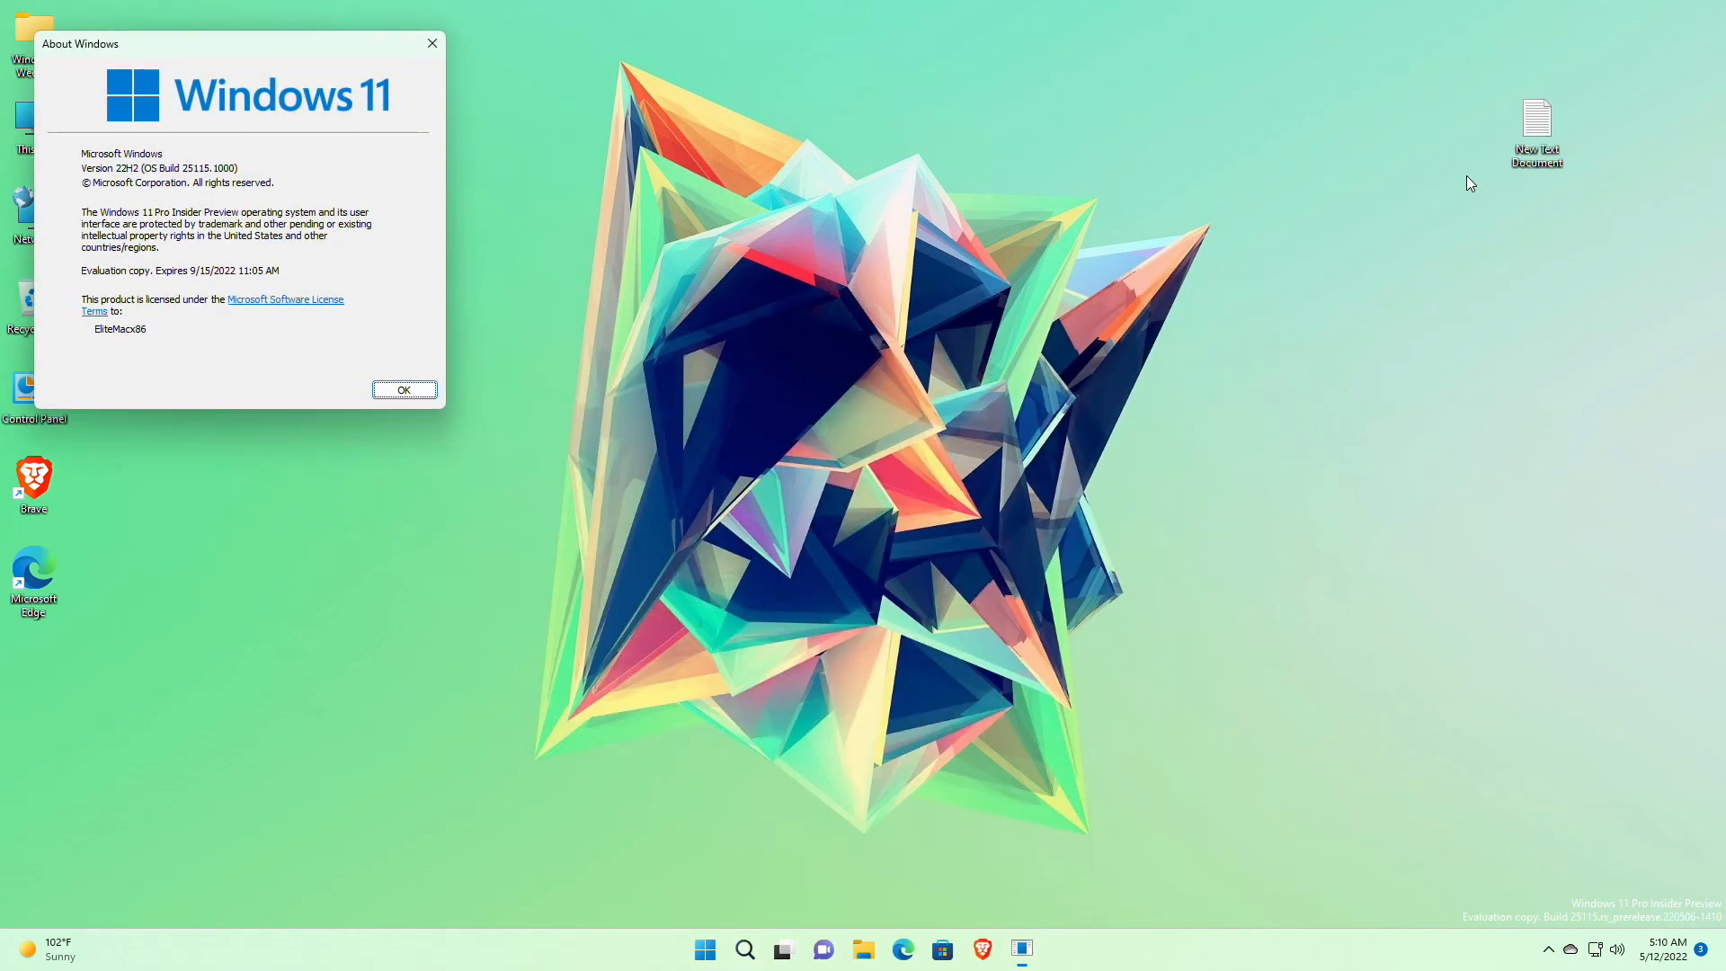
mouse_move(198, 203)
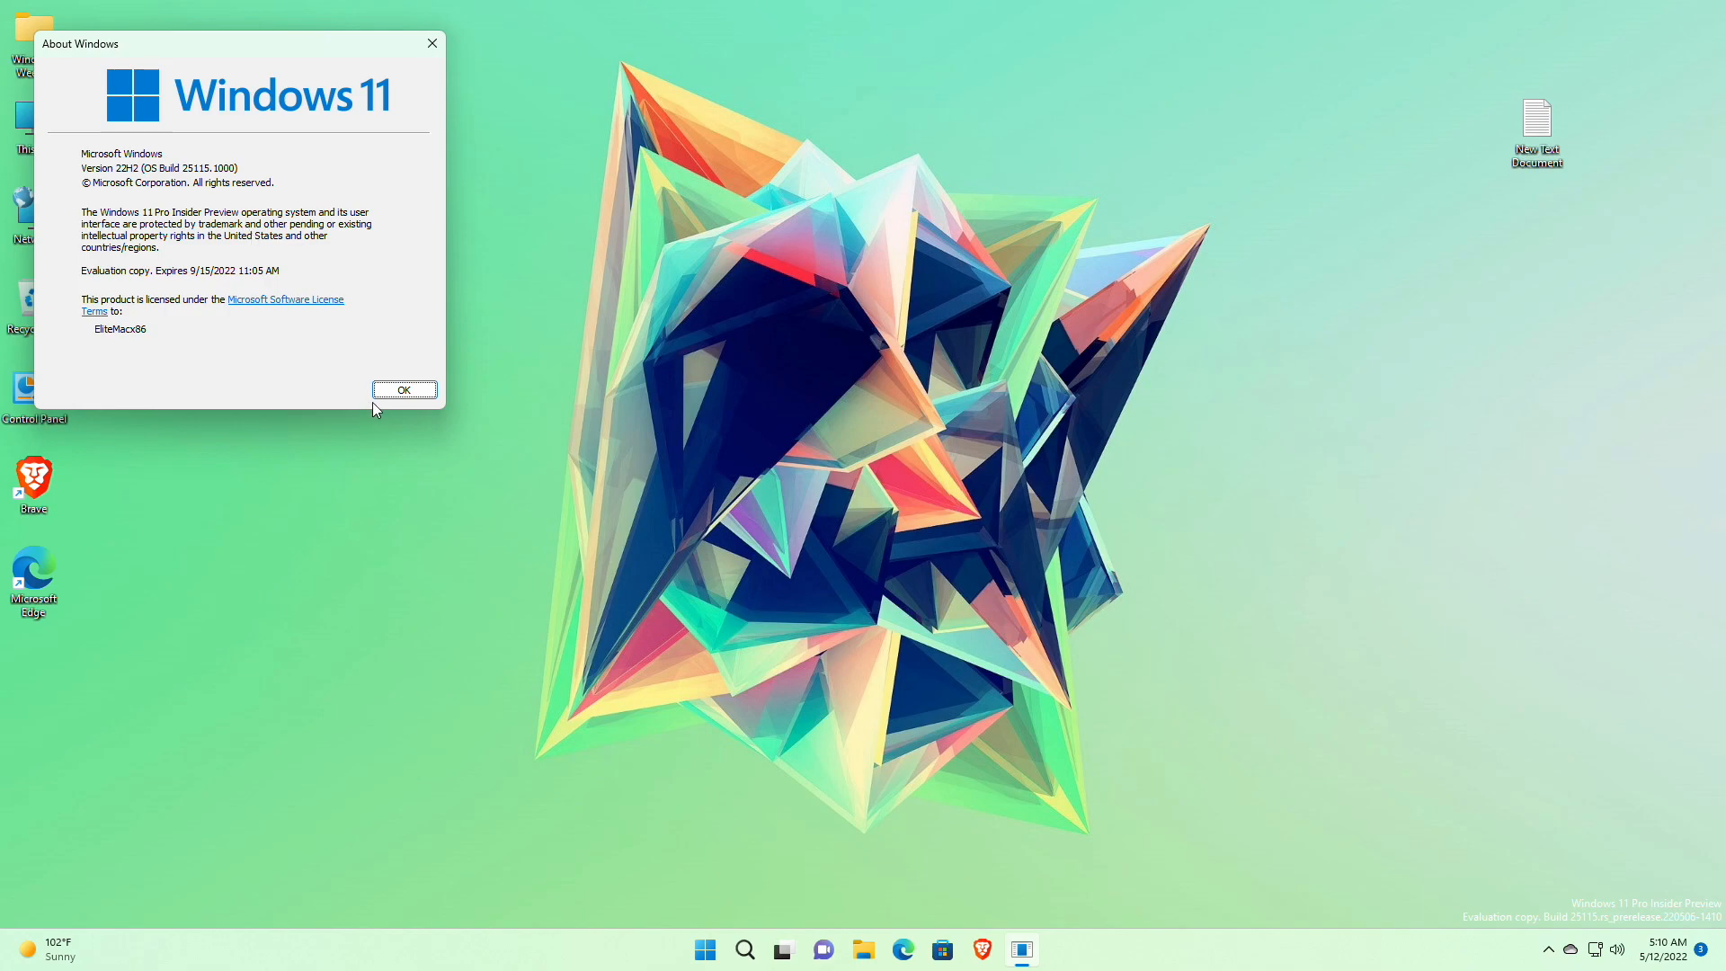
left_click(403, 390)
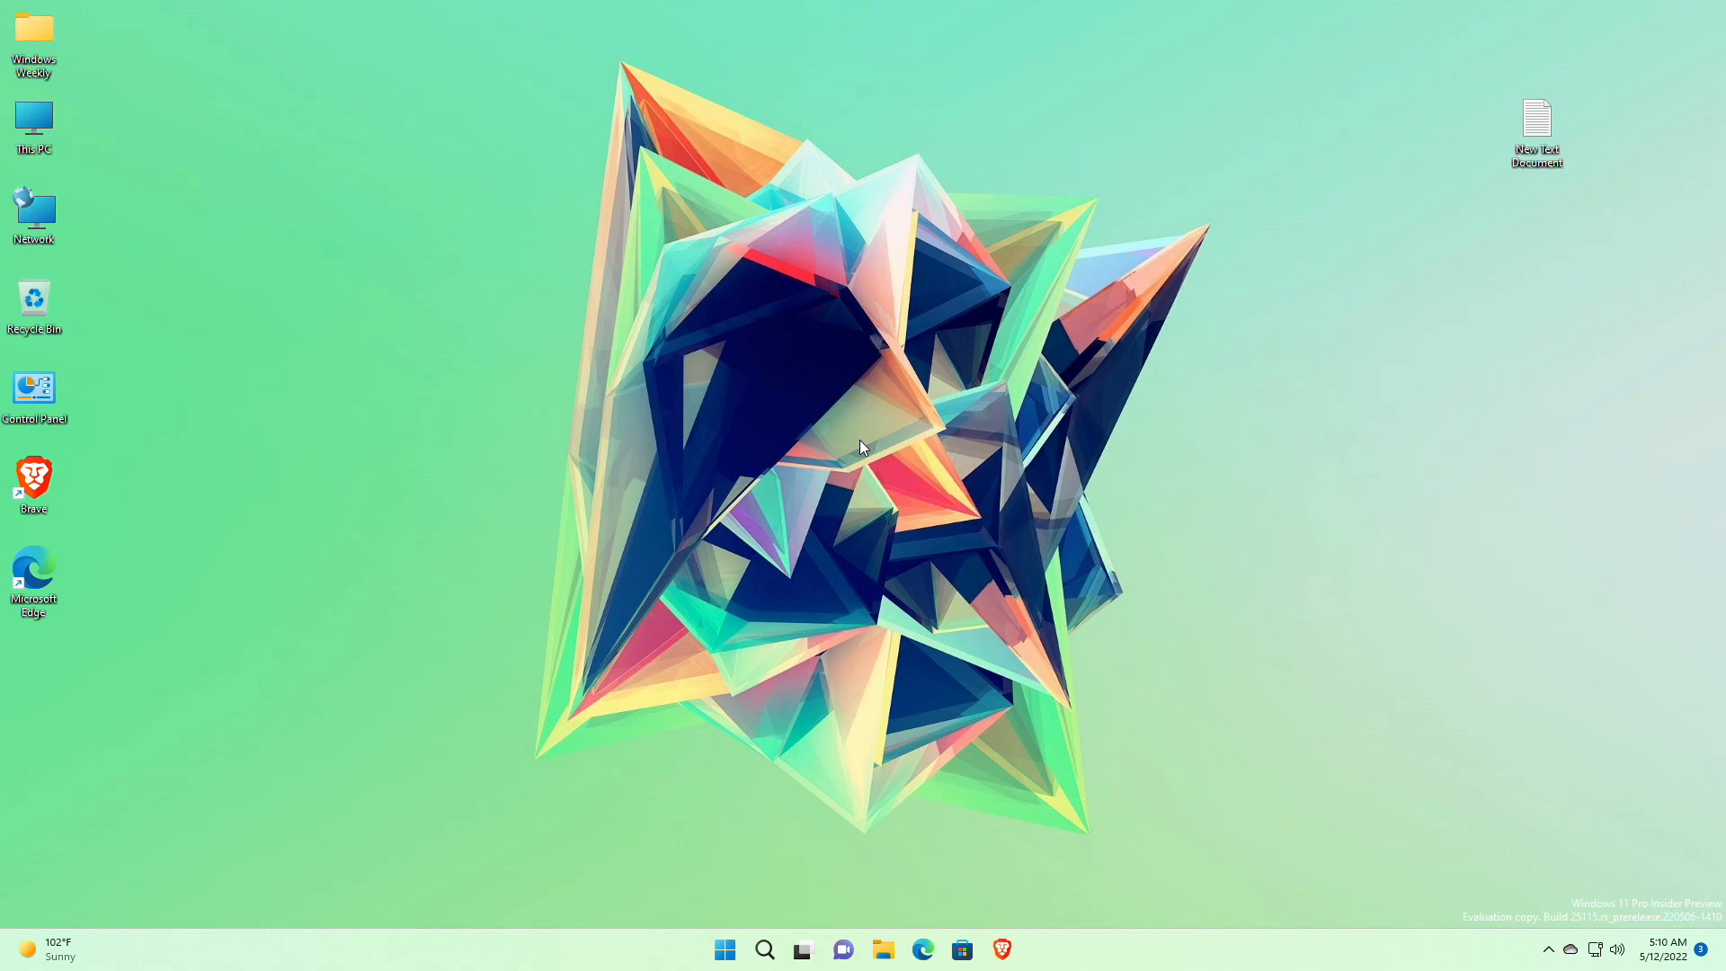
mouse_move(1518, 134)
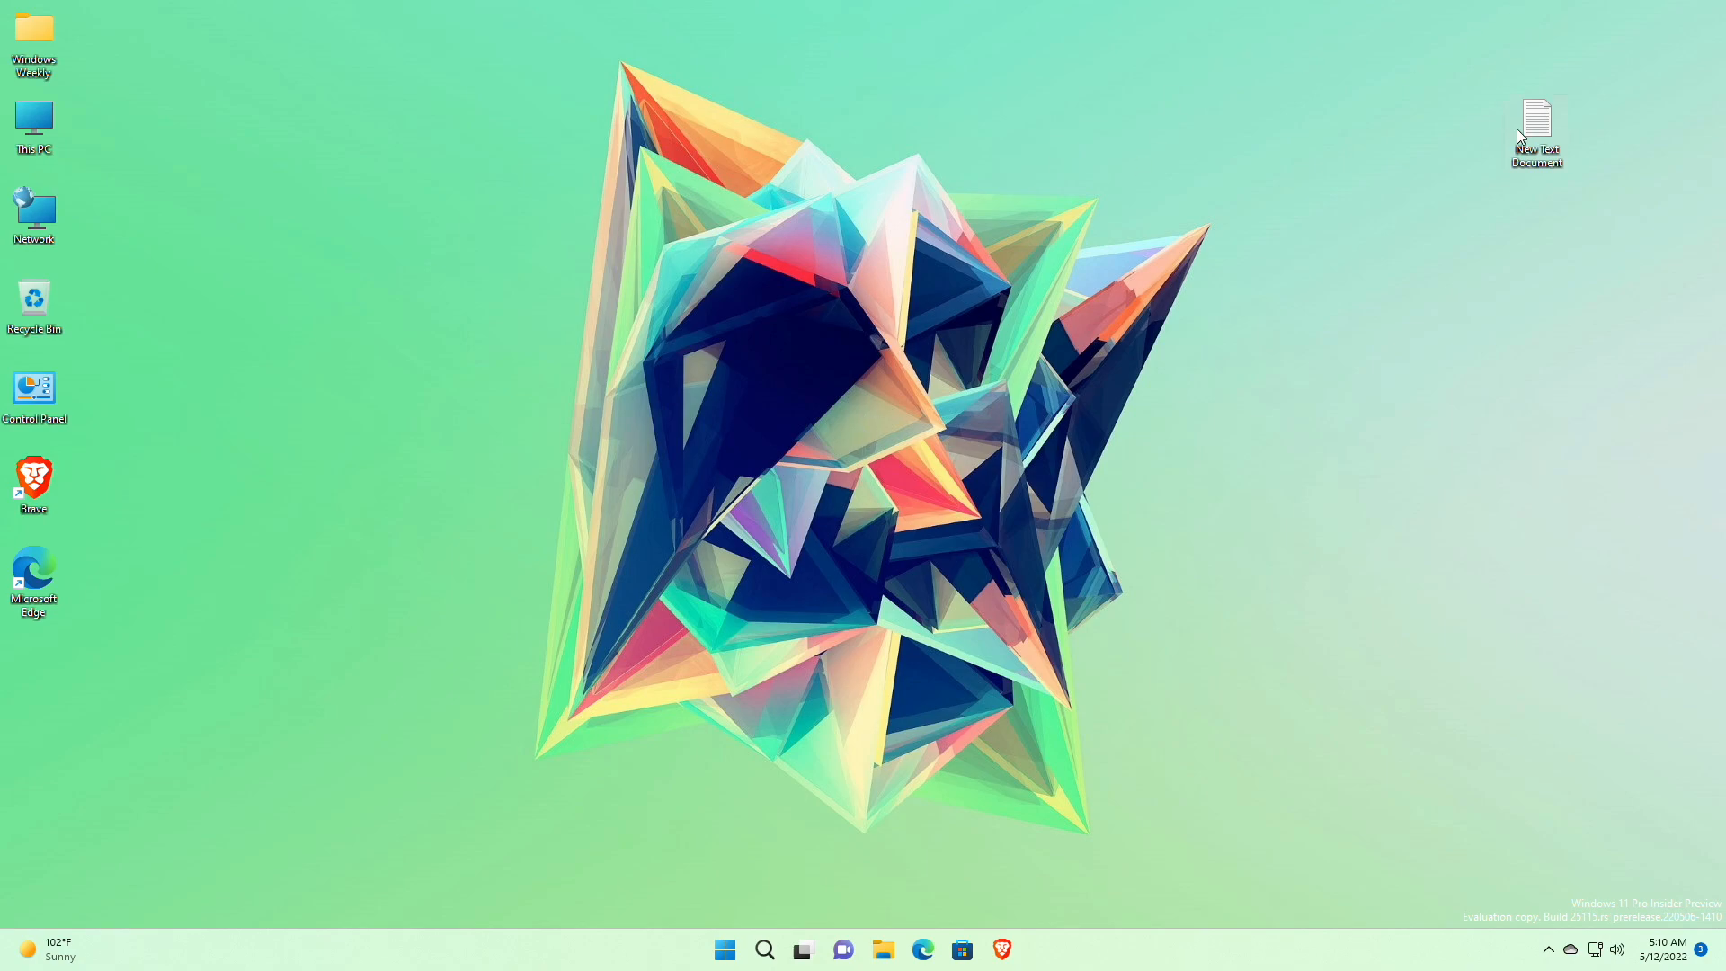
Select the phone number in New Text Document and expand suggested calling apps (Phone Link, Edge, Brave)
double_click(1533, 115)
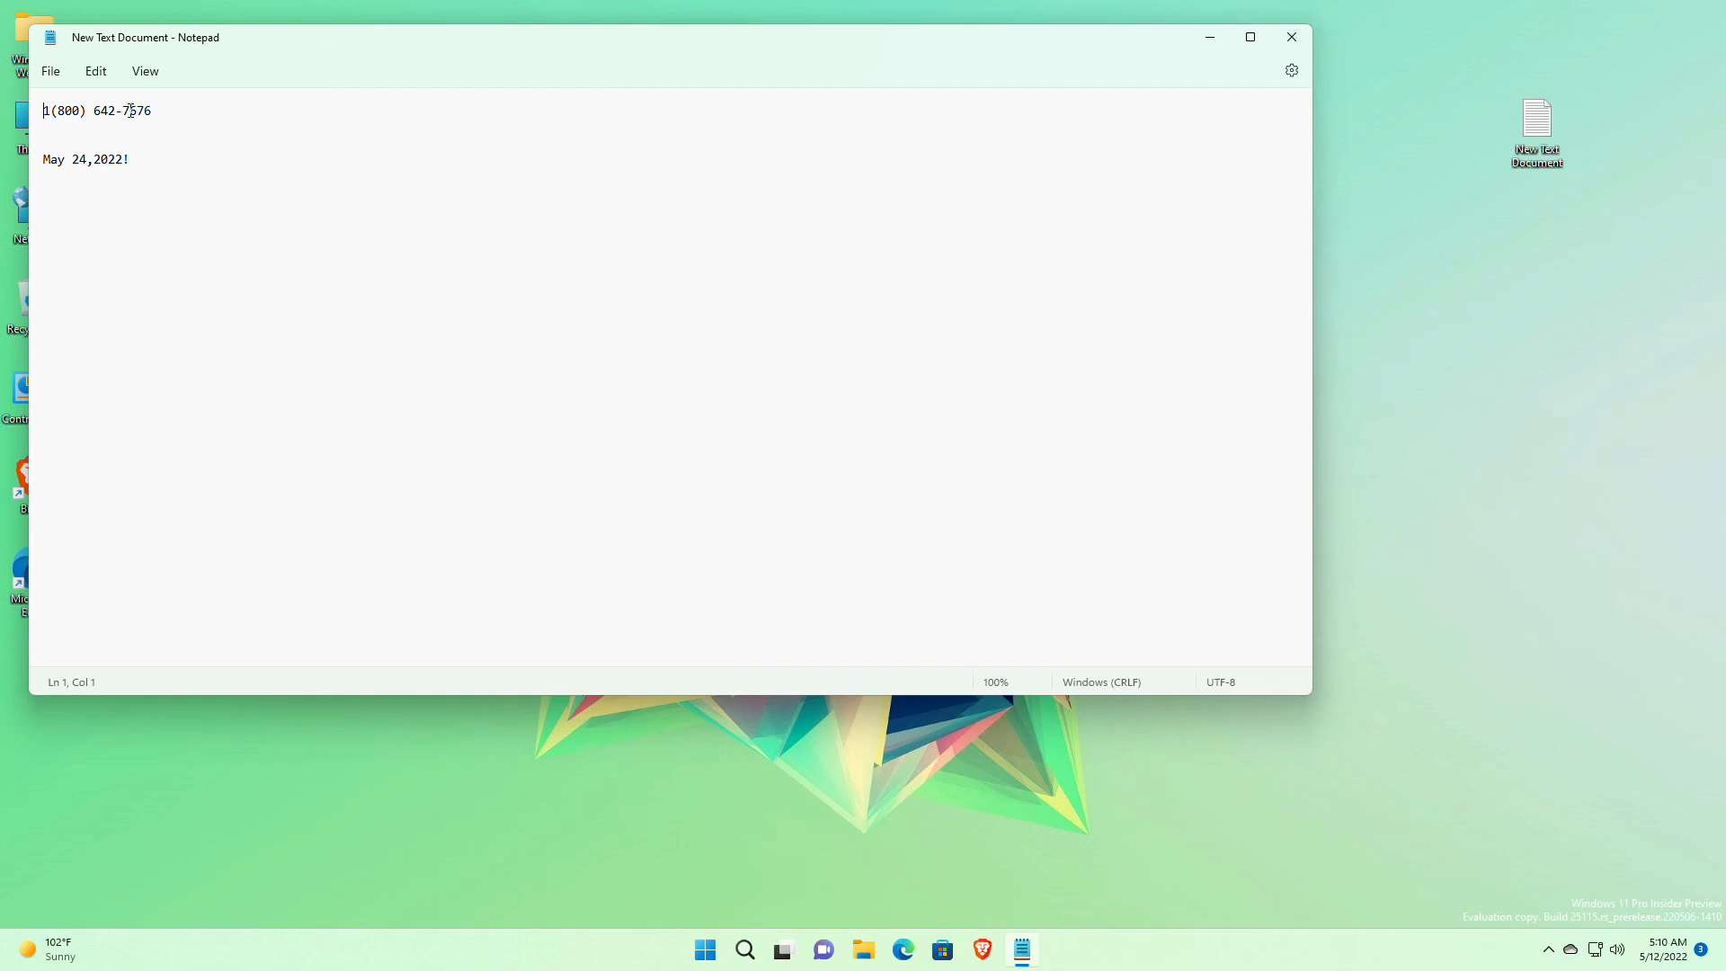
triple_click(97, 109)
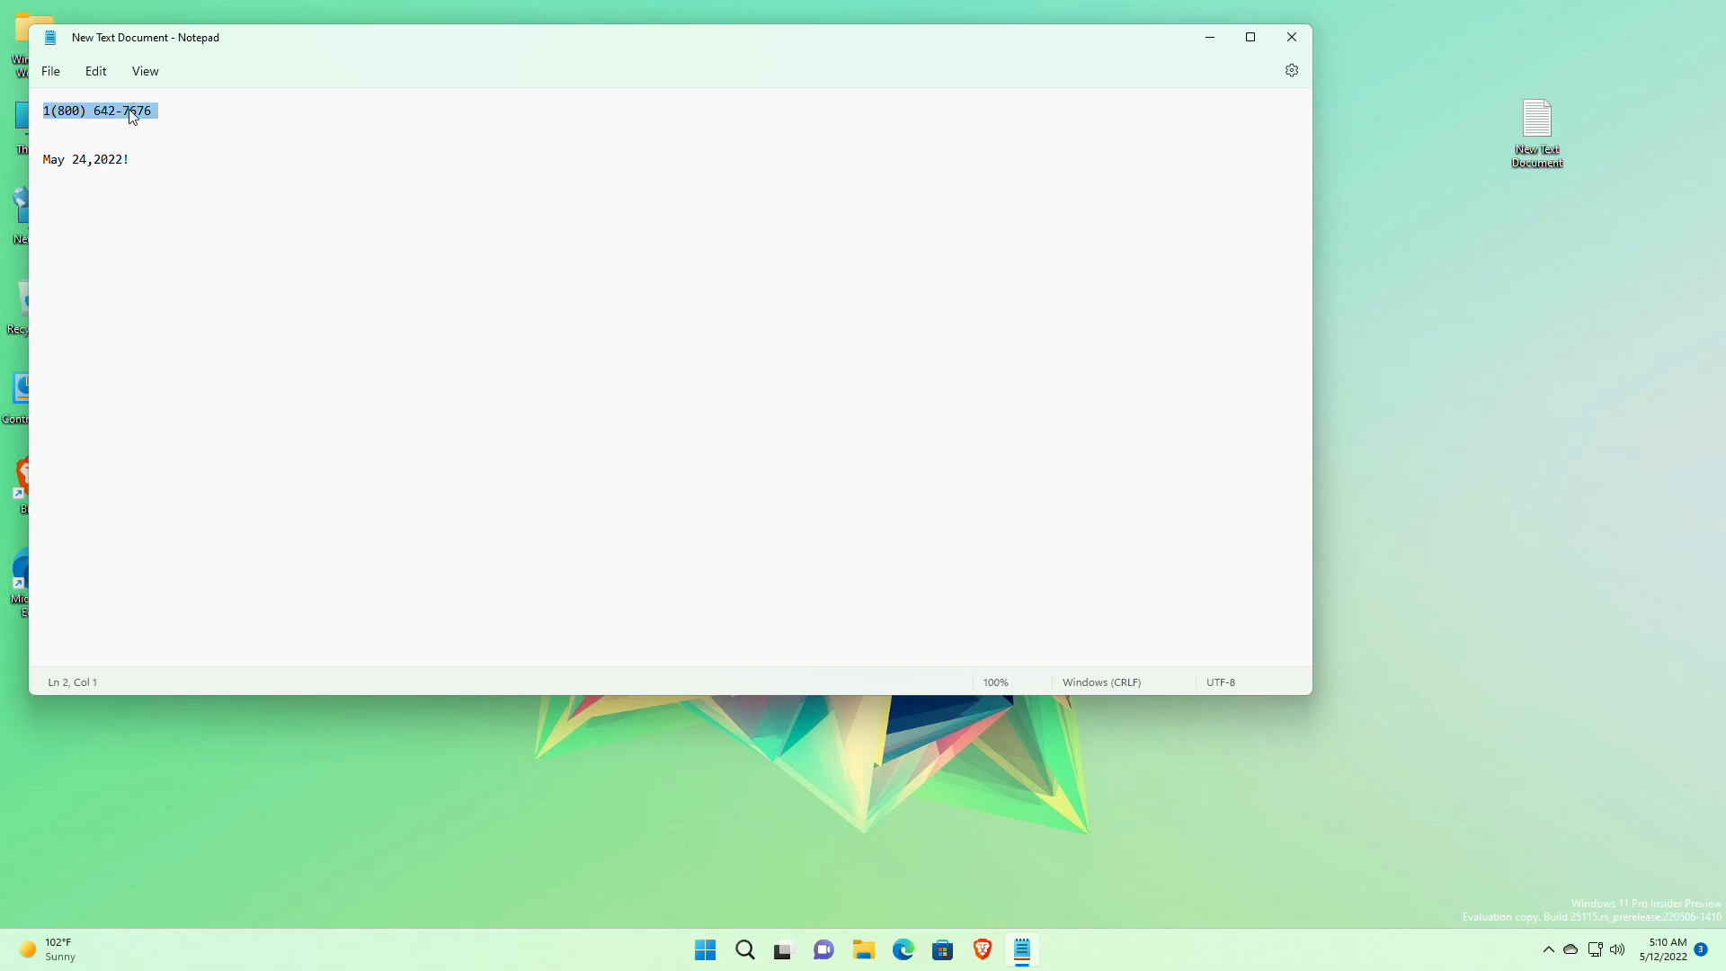
mouse_move(203, 138)
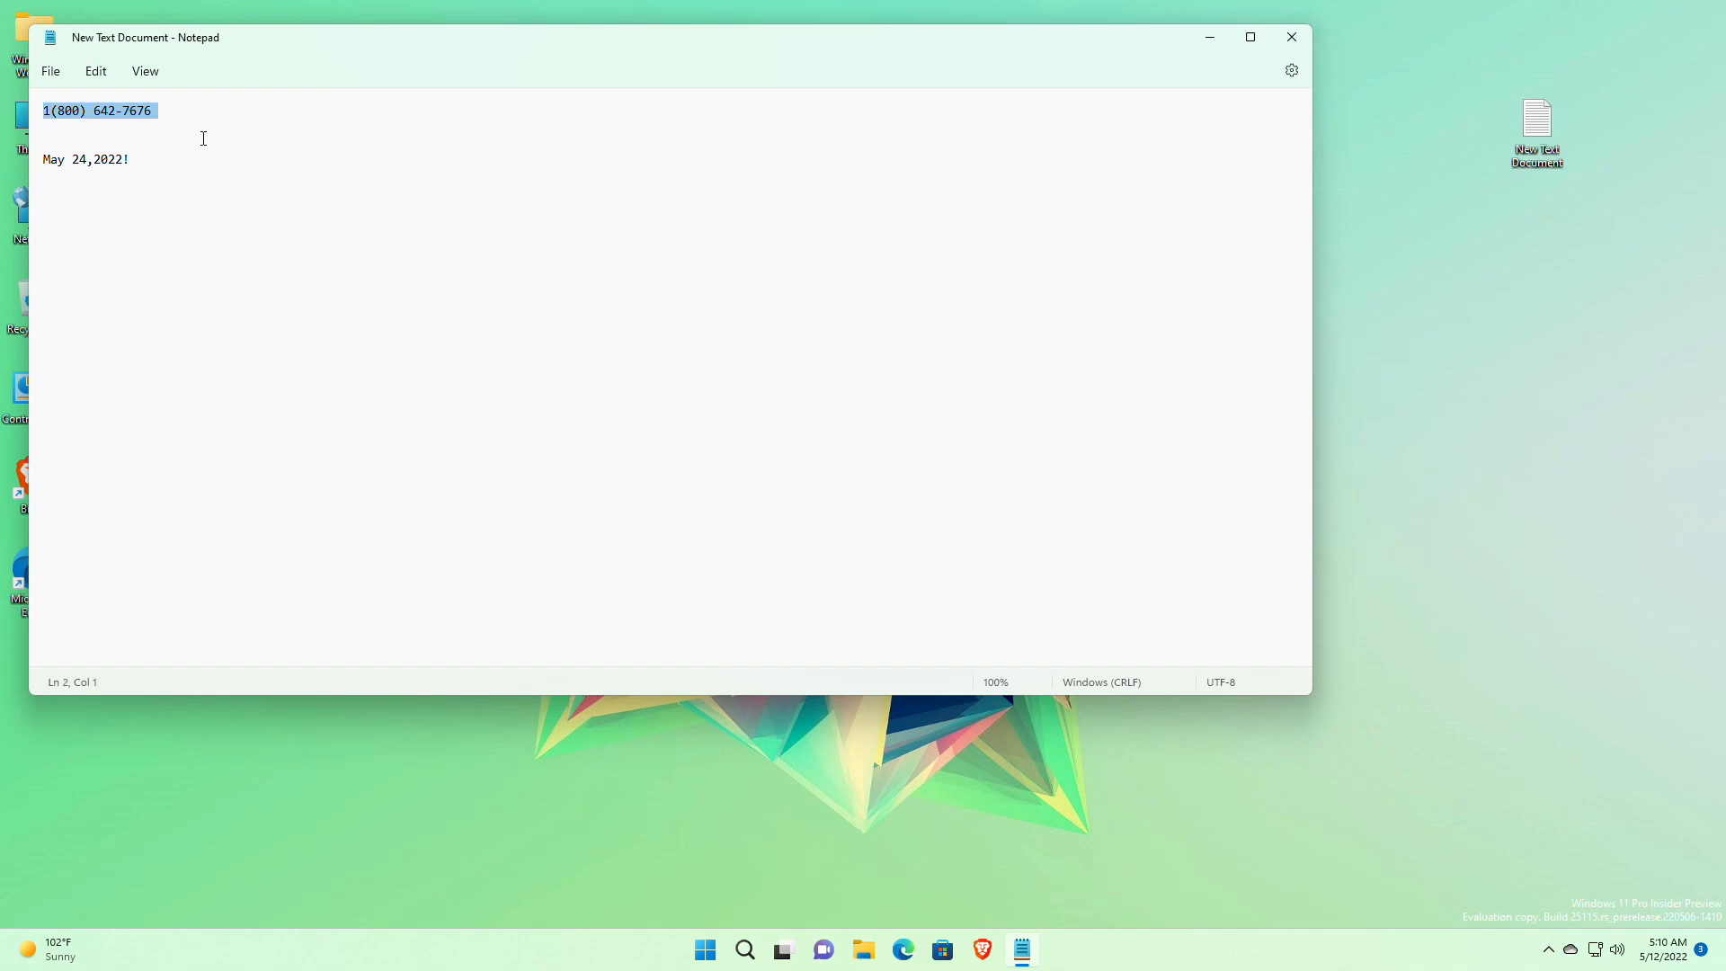
double_click(136, 110)
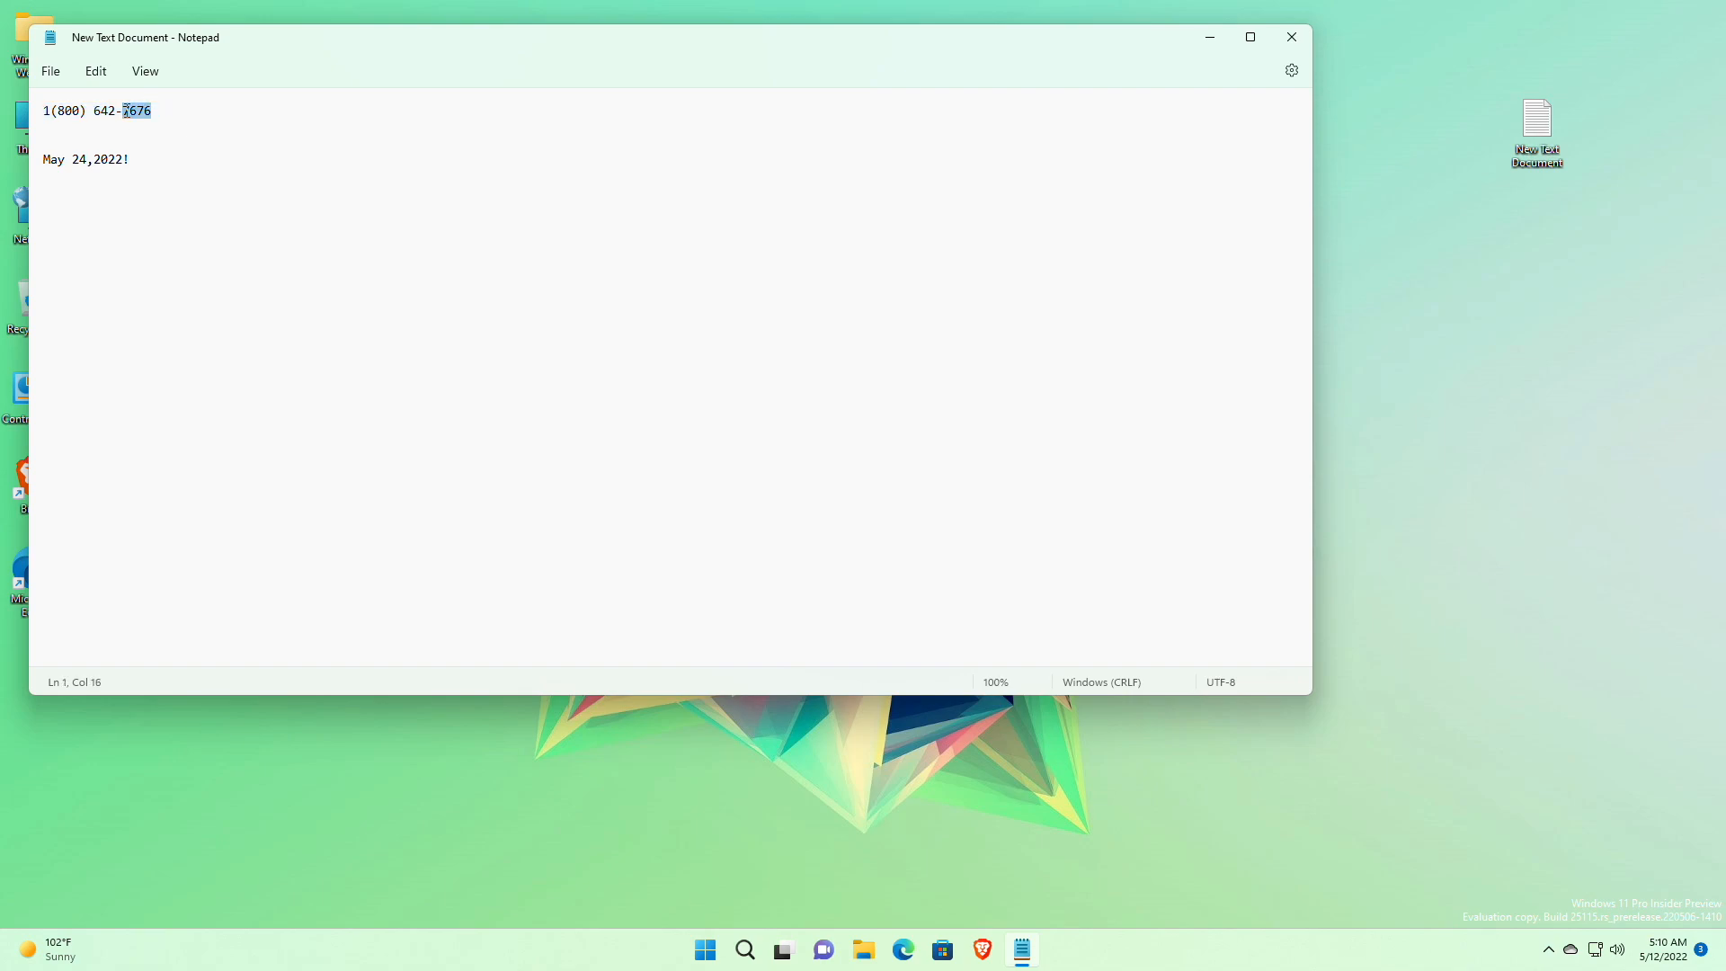
left_click(155, 109)
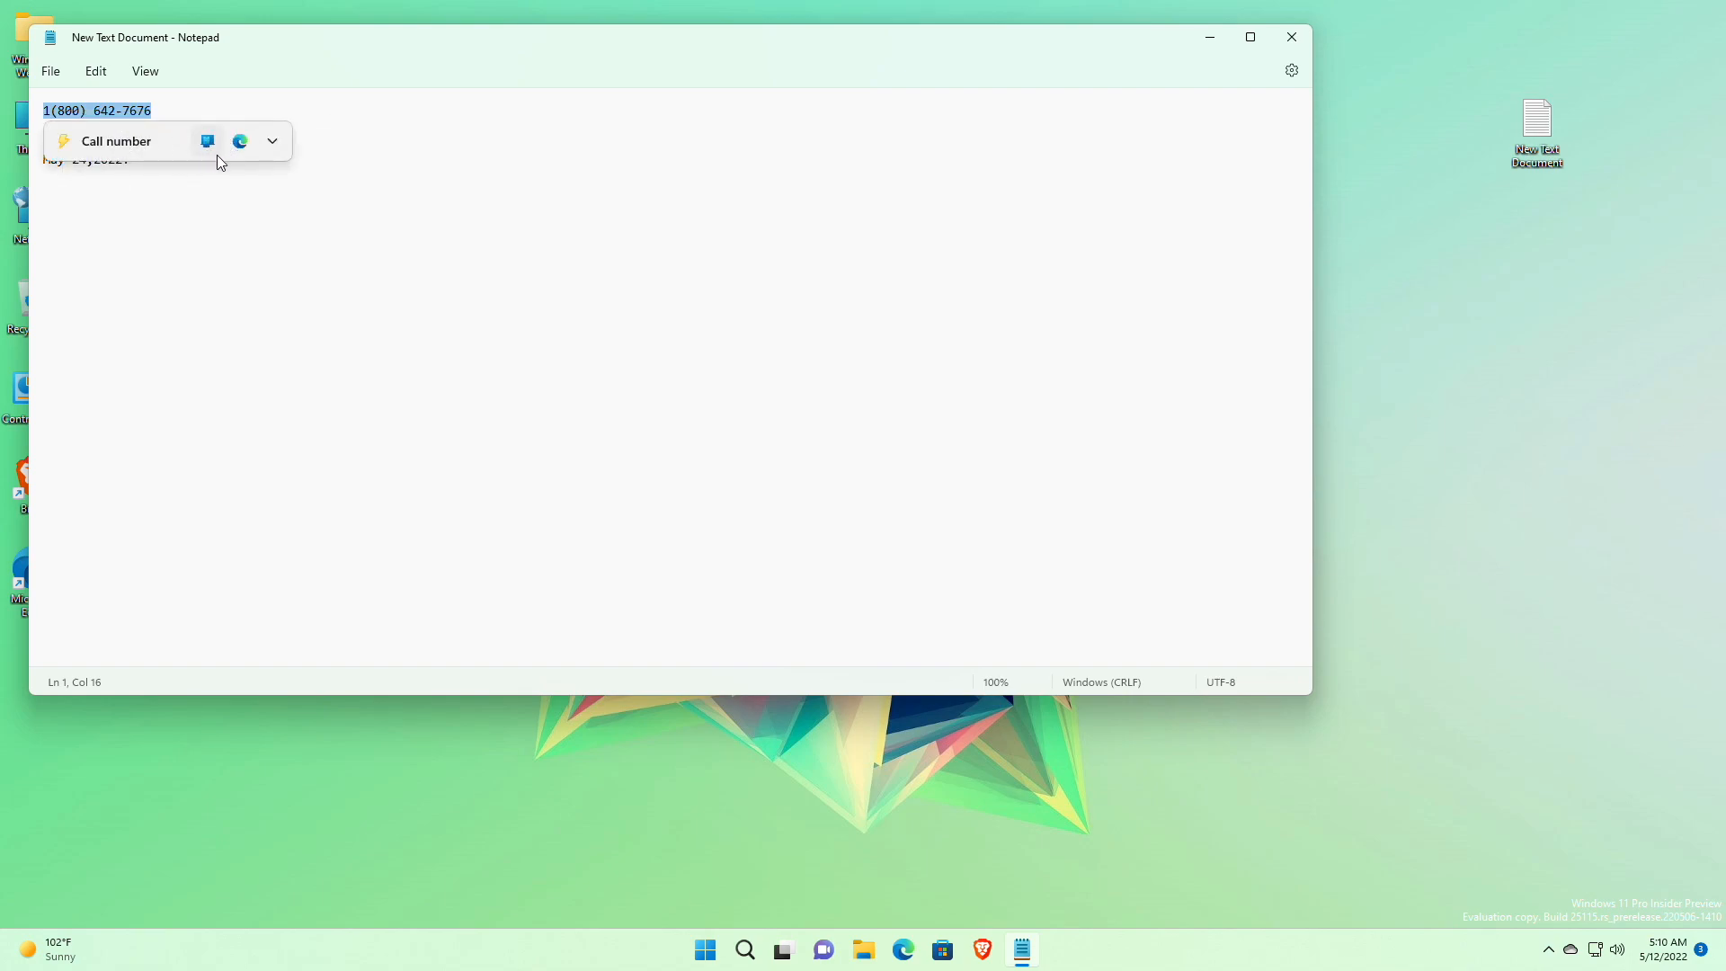
mouse_move(239, 140)
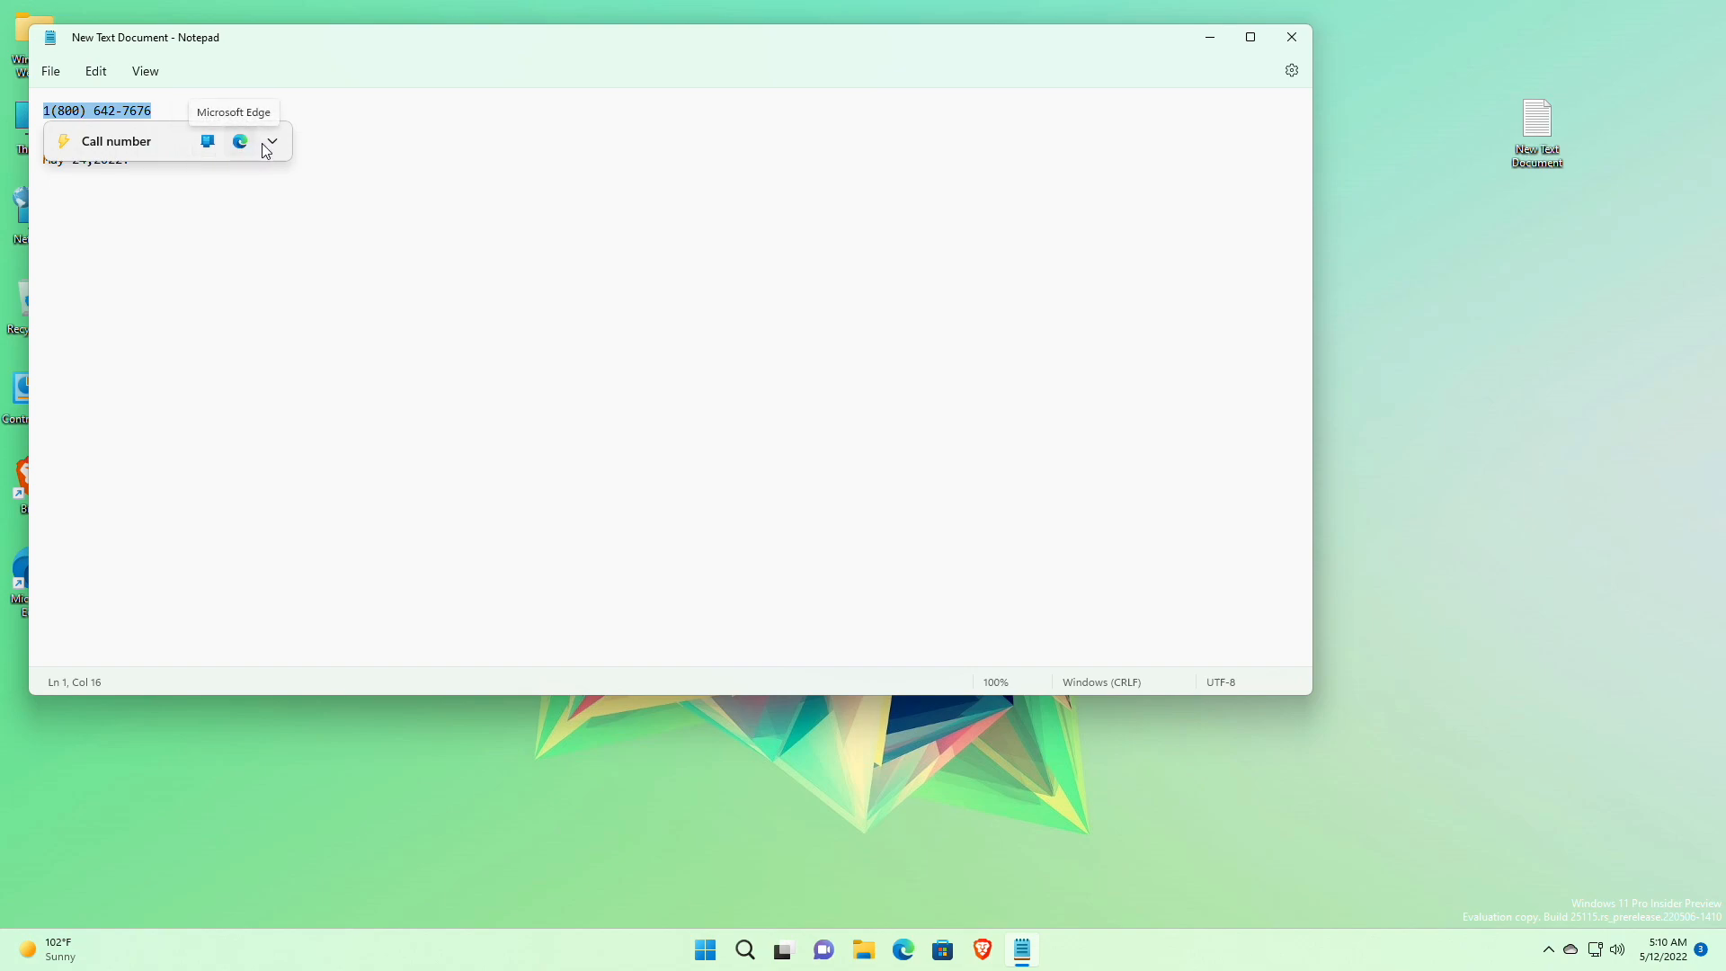
left_click(271, 140)
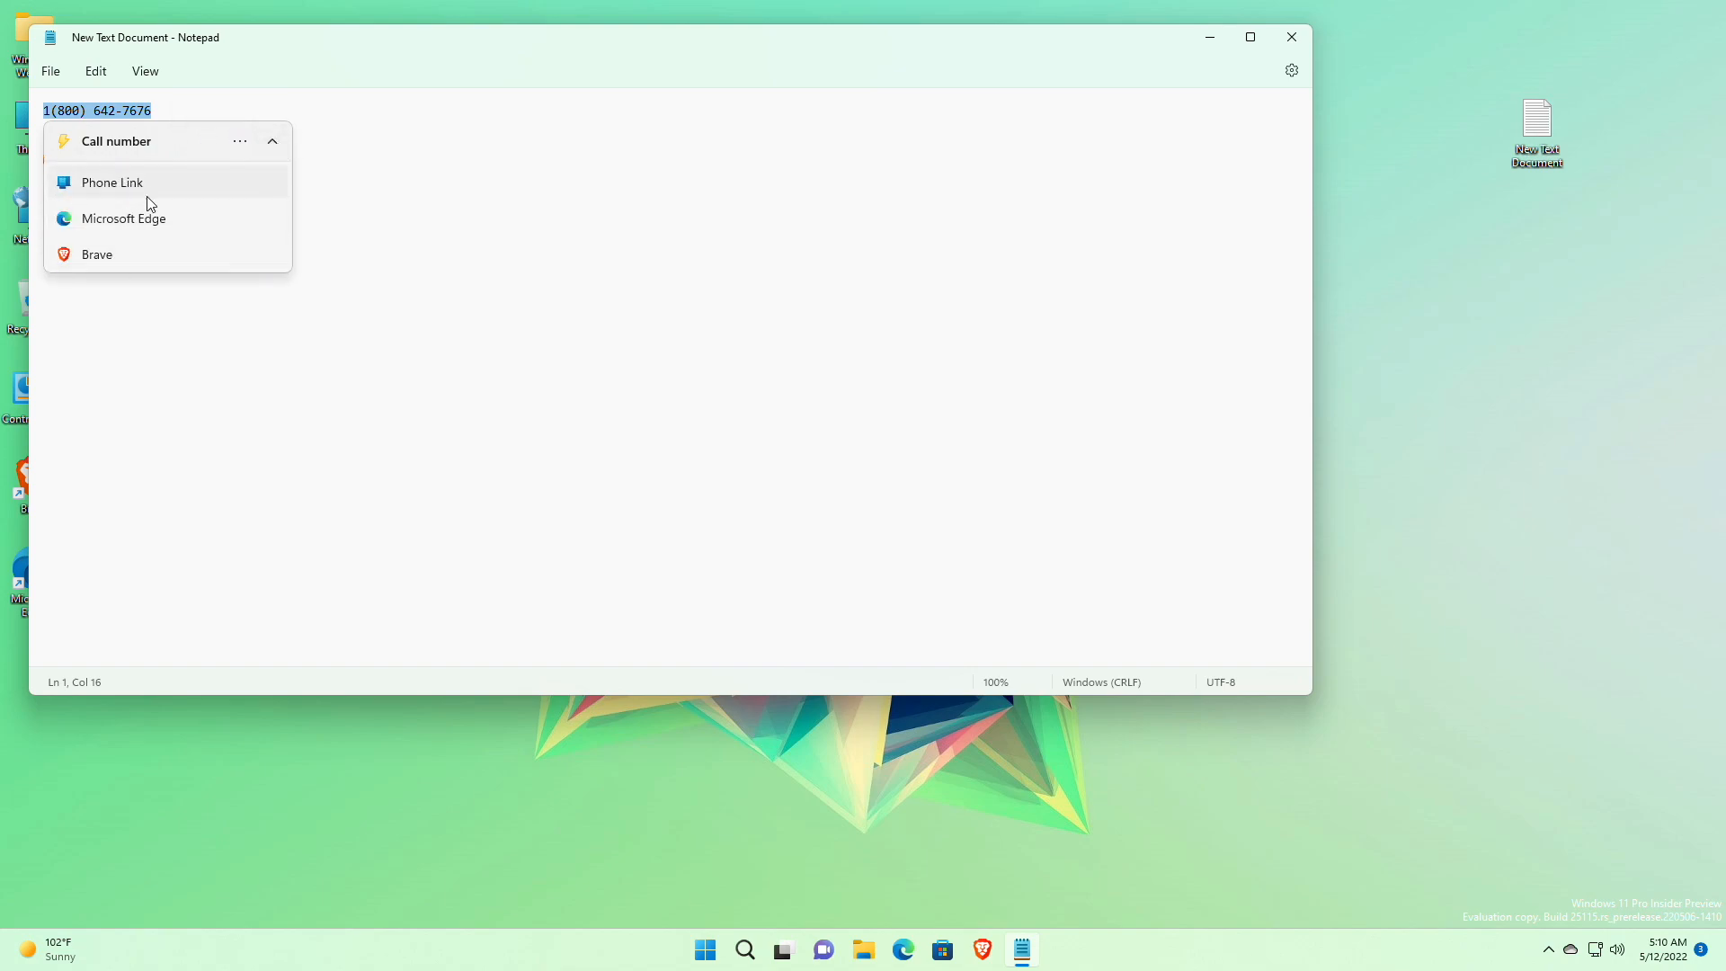
mouse_move(204, 313)
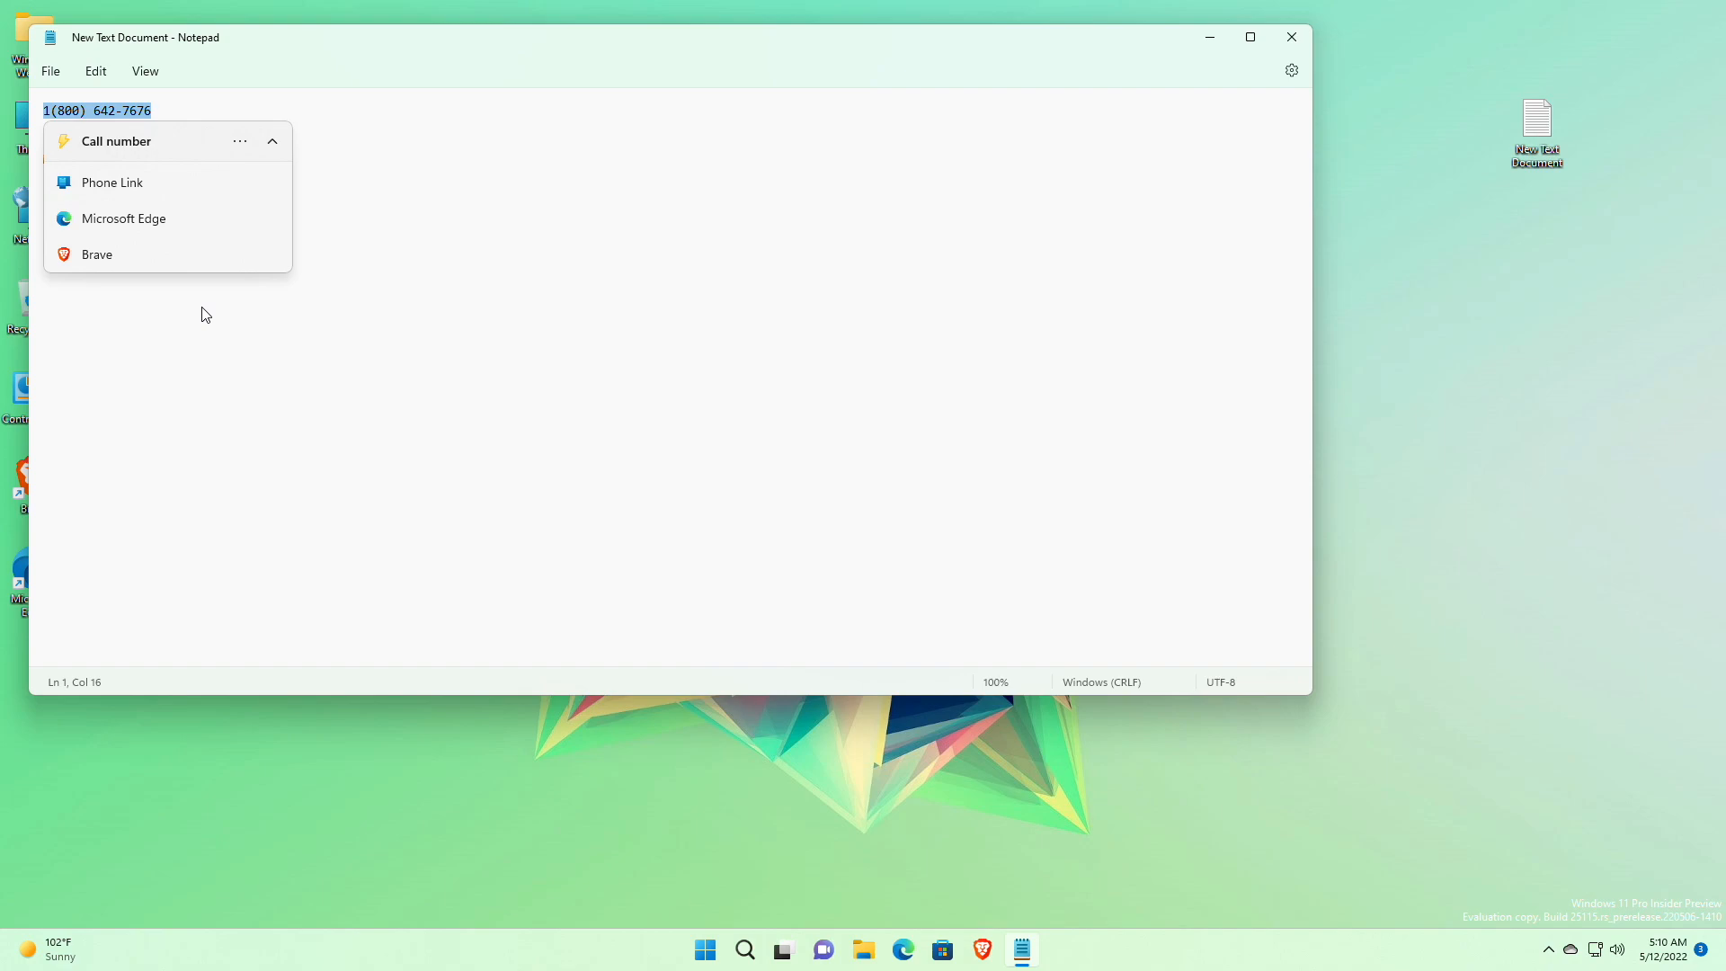
mouse_move(320, 144)
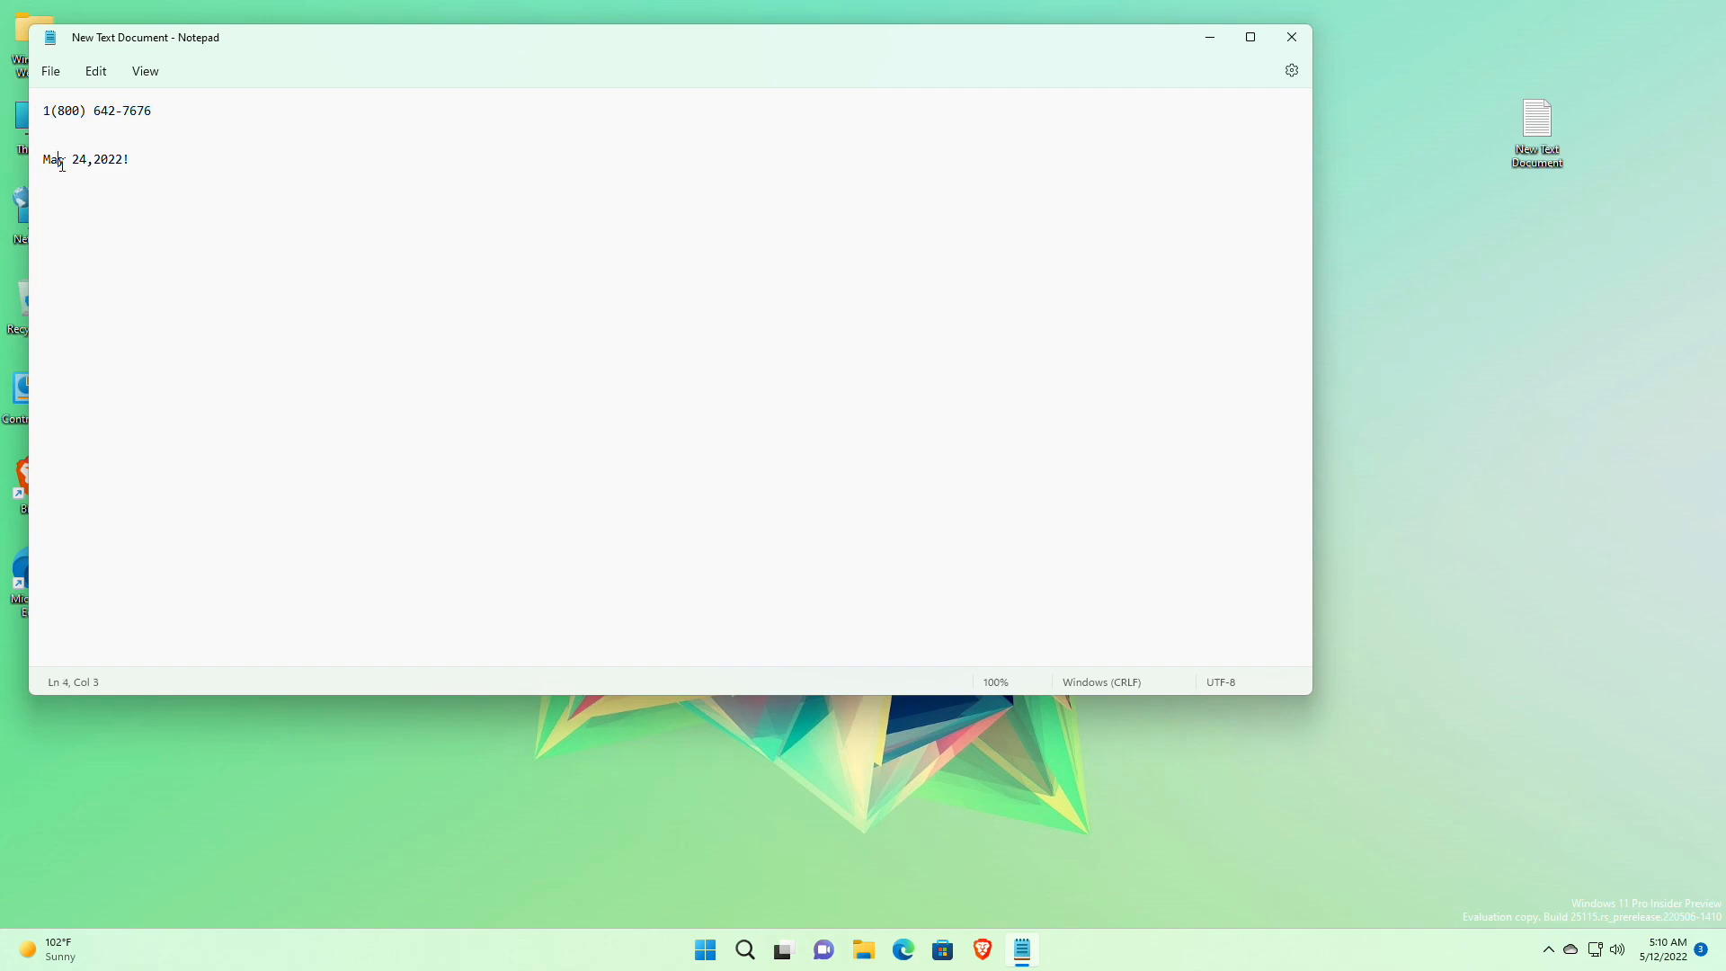
Select the date line, then boot Windows 11 on volume 4 and reach the Speech settings page
triple_click(86, 159)
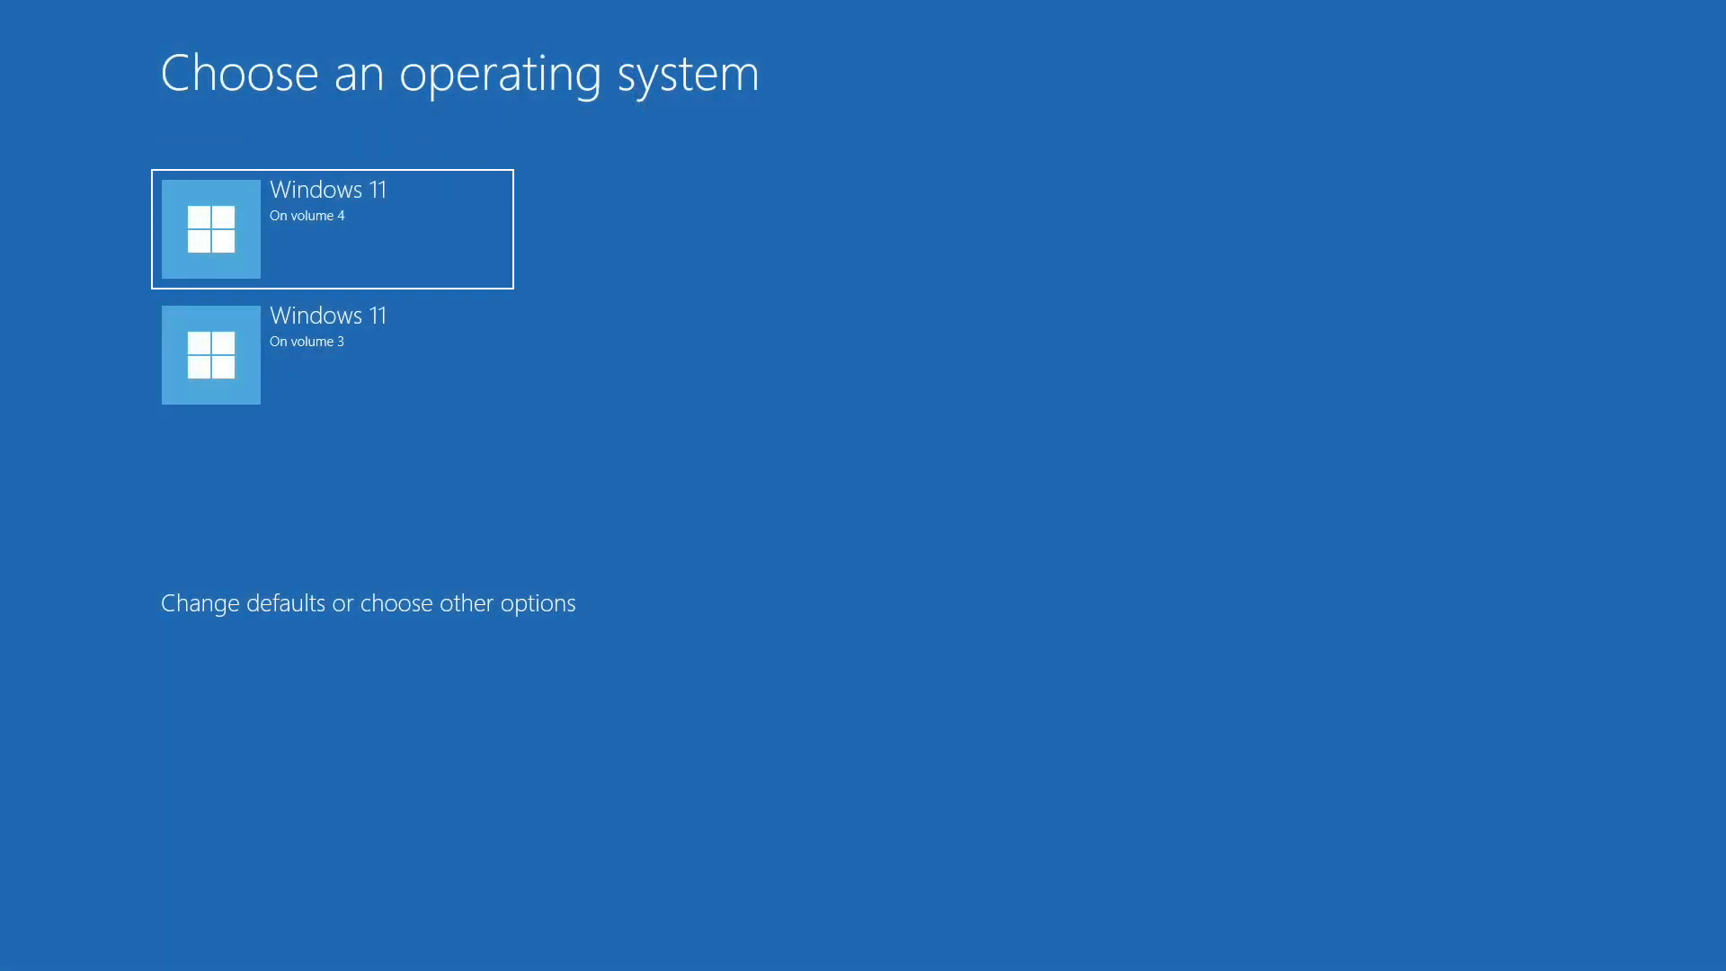
left_click(367, 603)
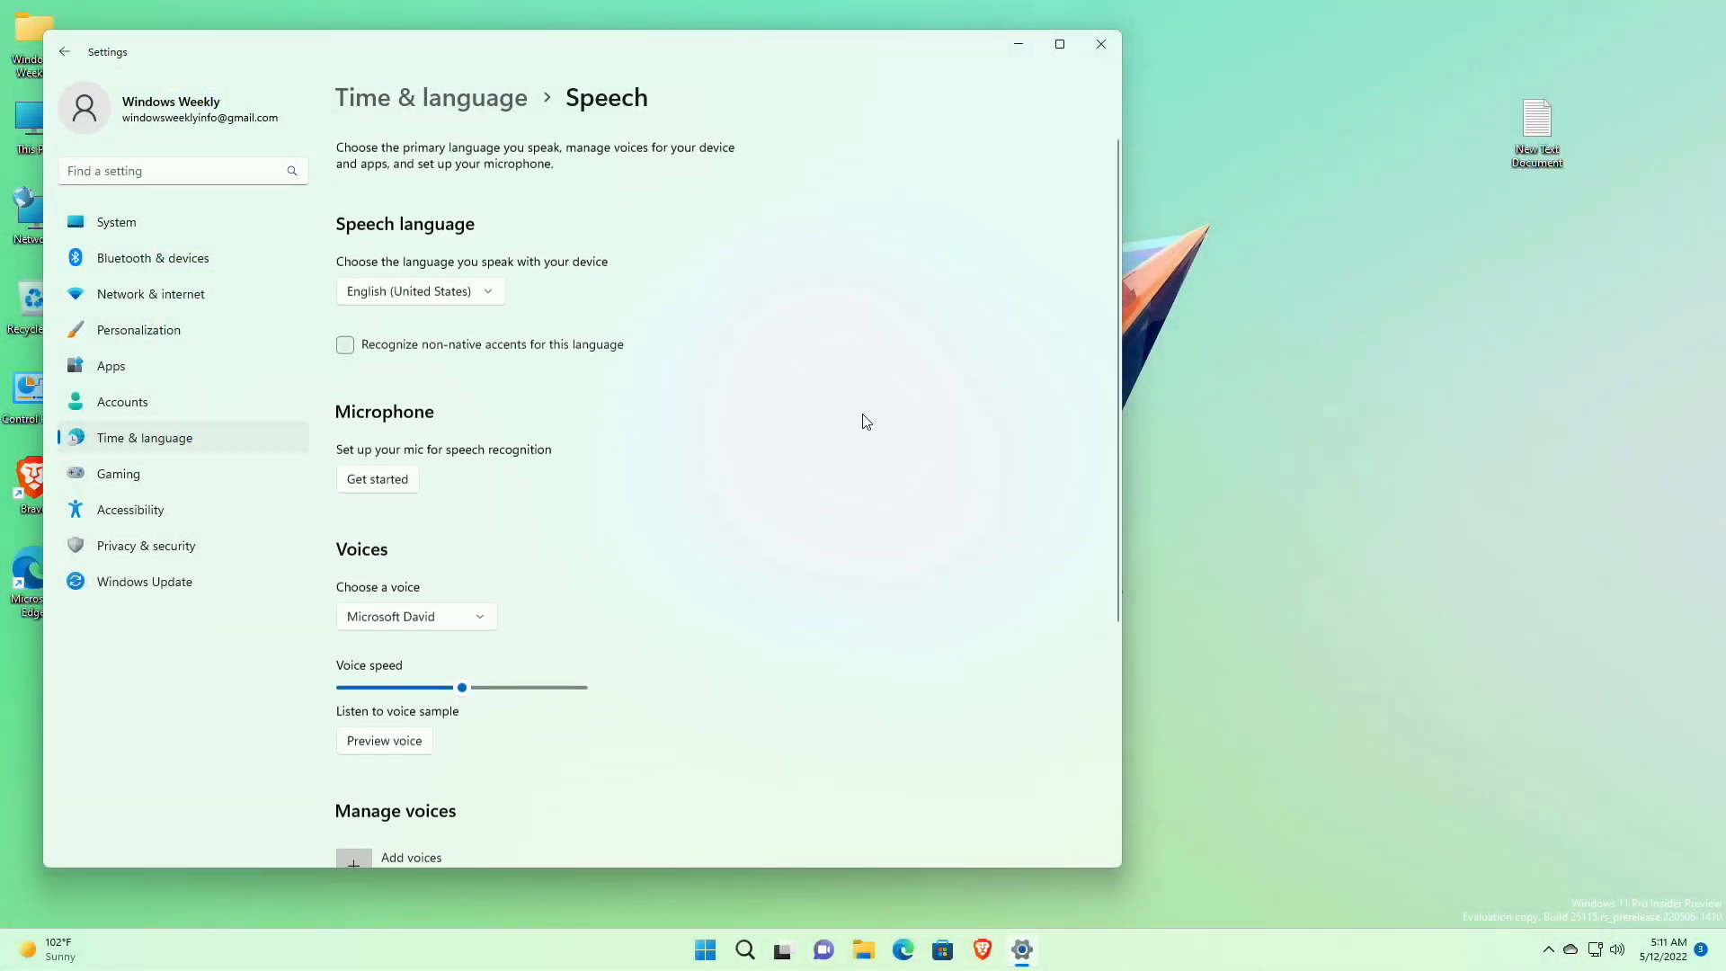
Review the Speech page, then show the Personalization Taskbar settings with Search, Task view, Widgets and Chat on
scroll("down", 3)
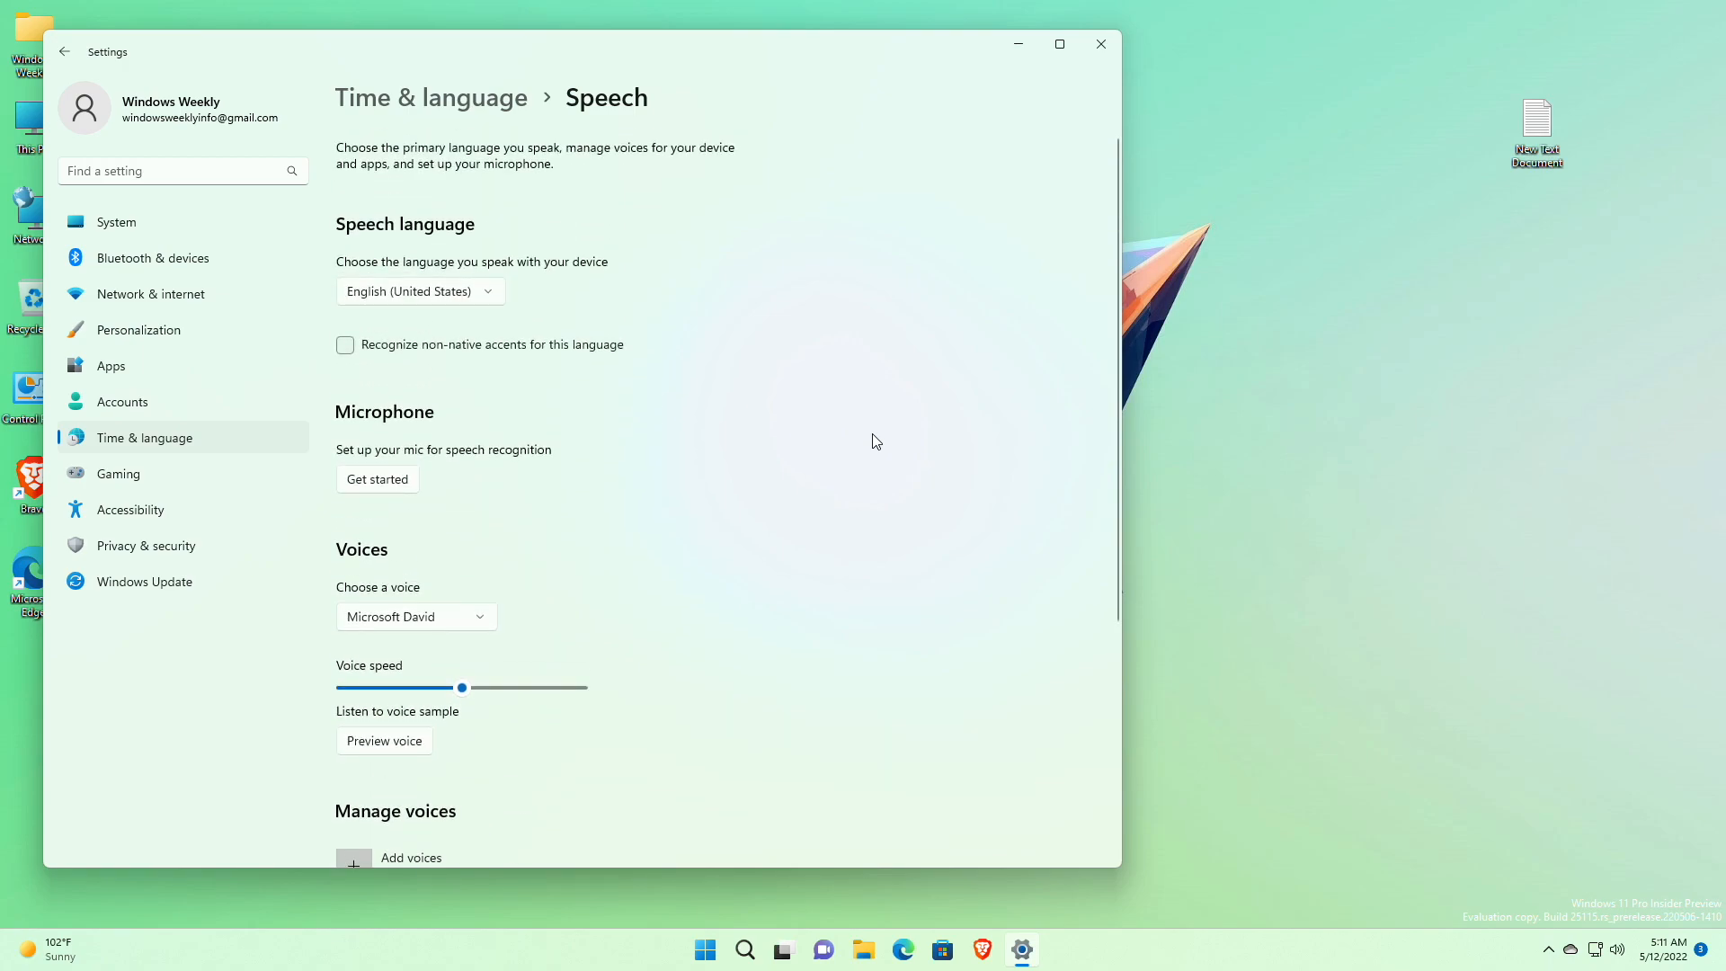
mouse_move(879, 469)
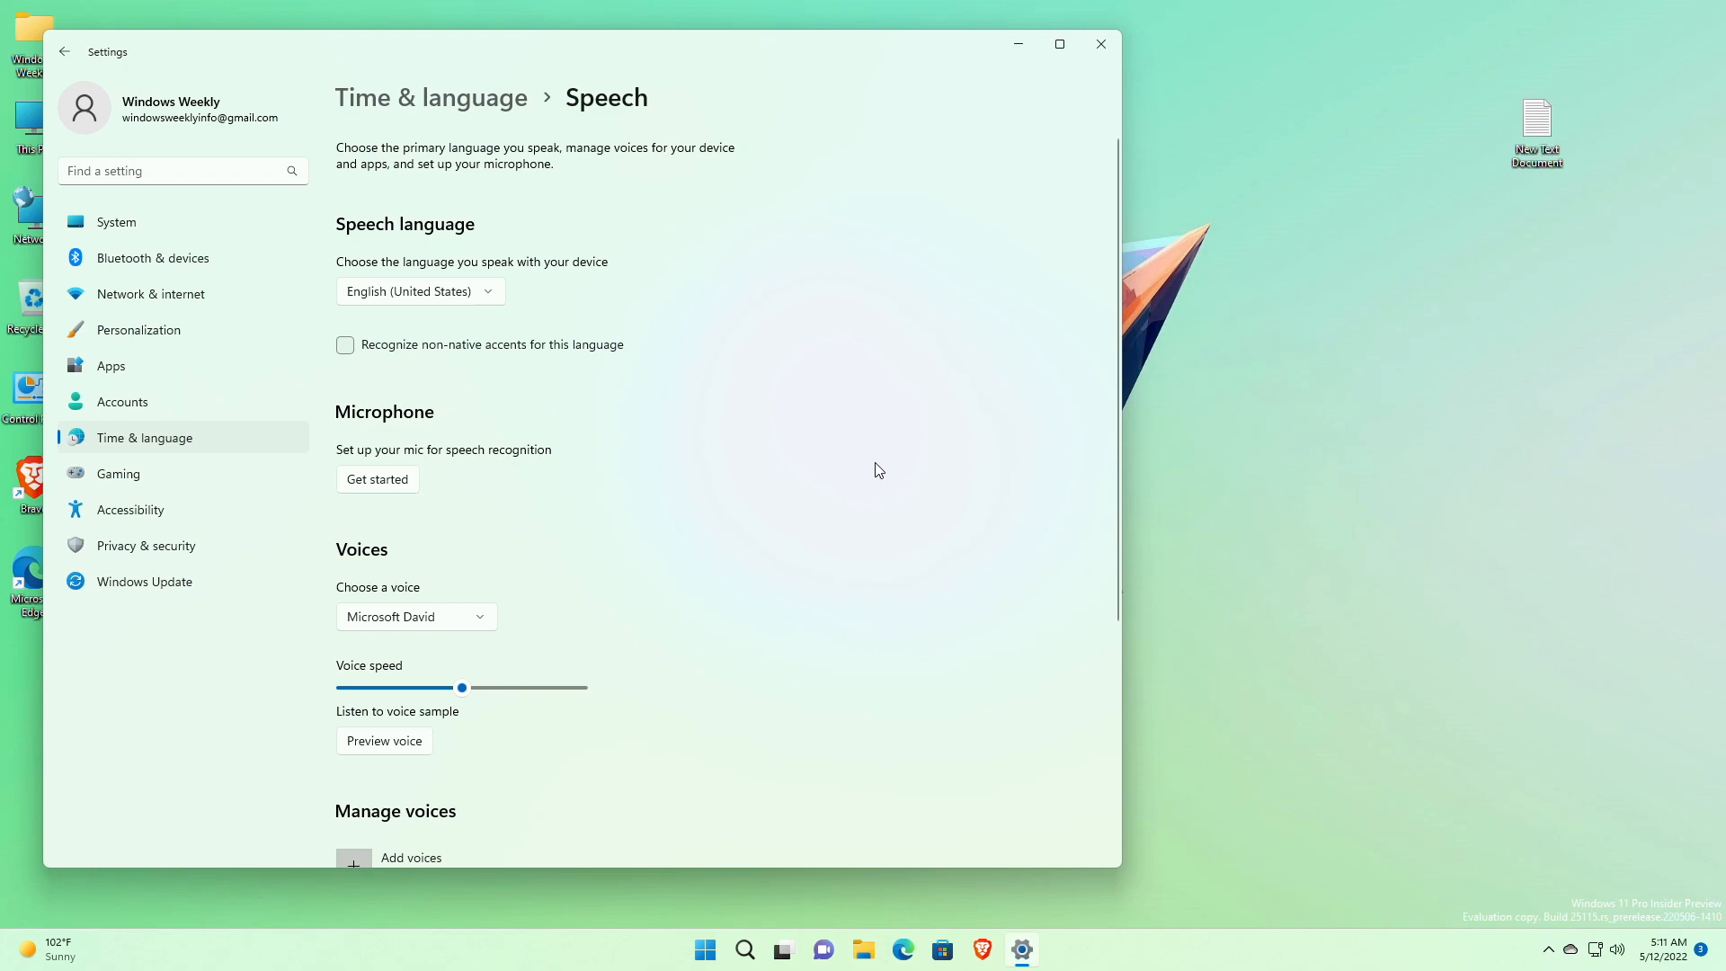
mouse_move(850, 485)
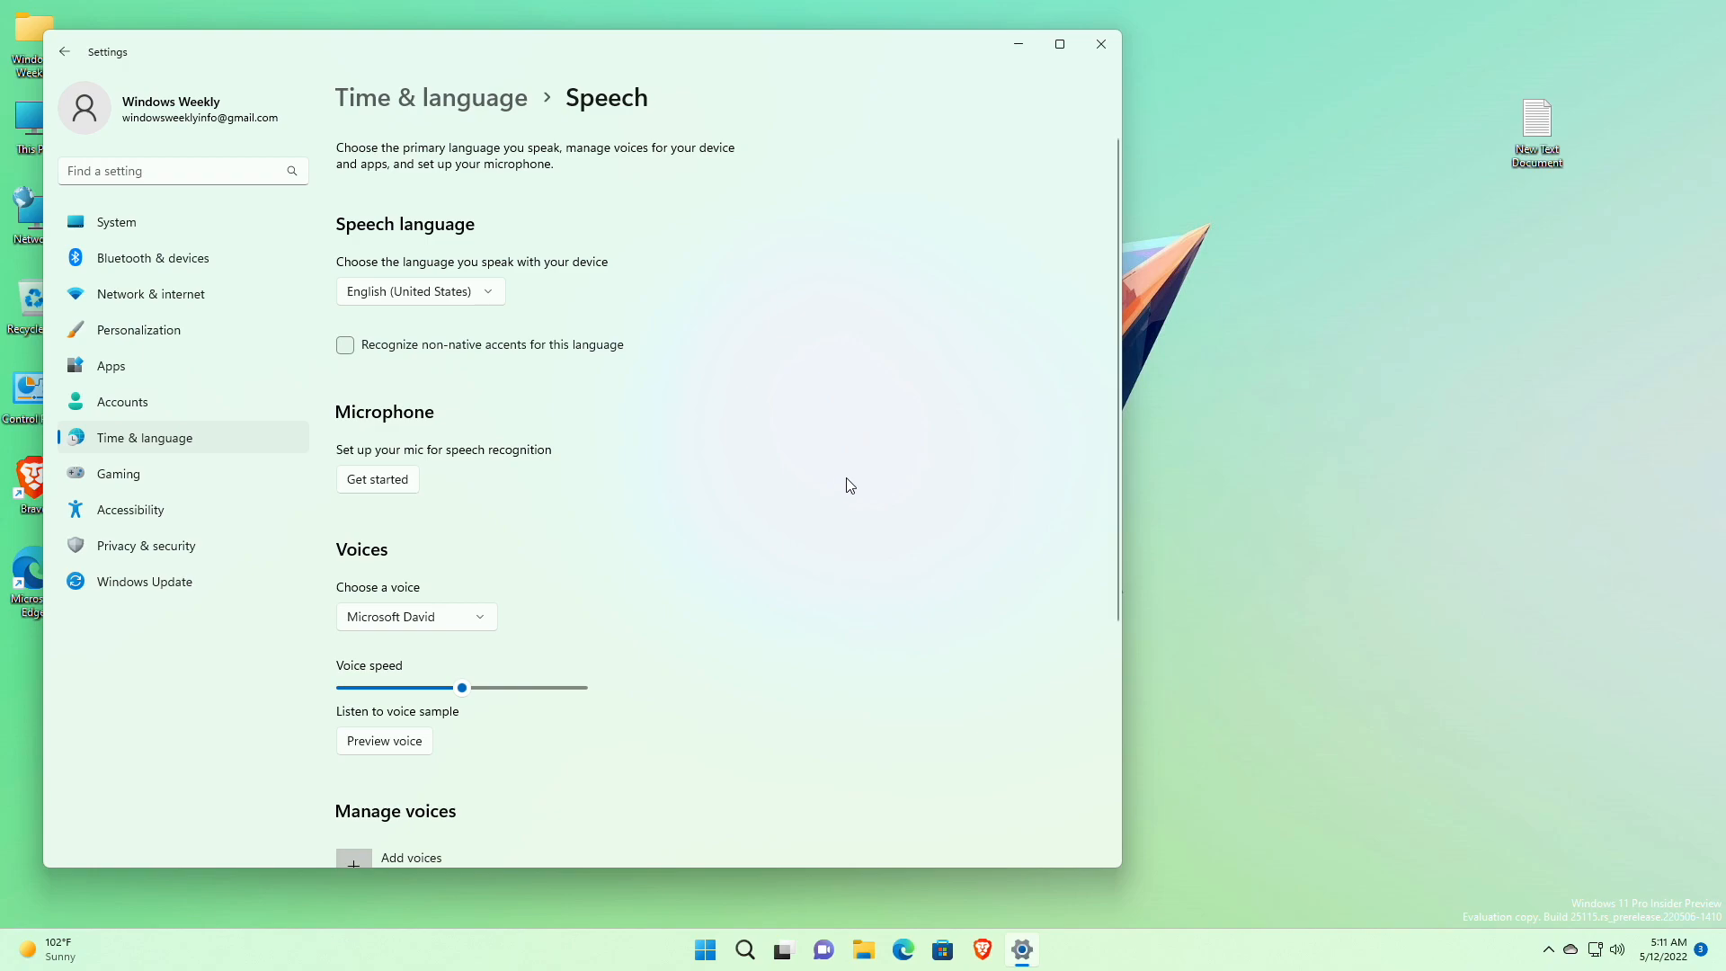
left_click(140, 329)
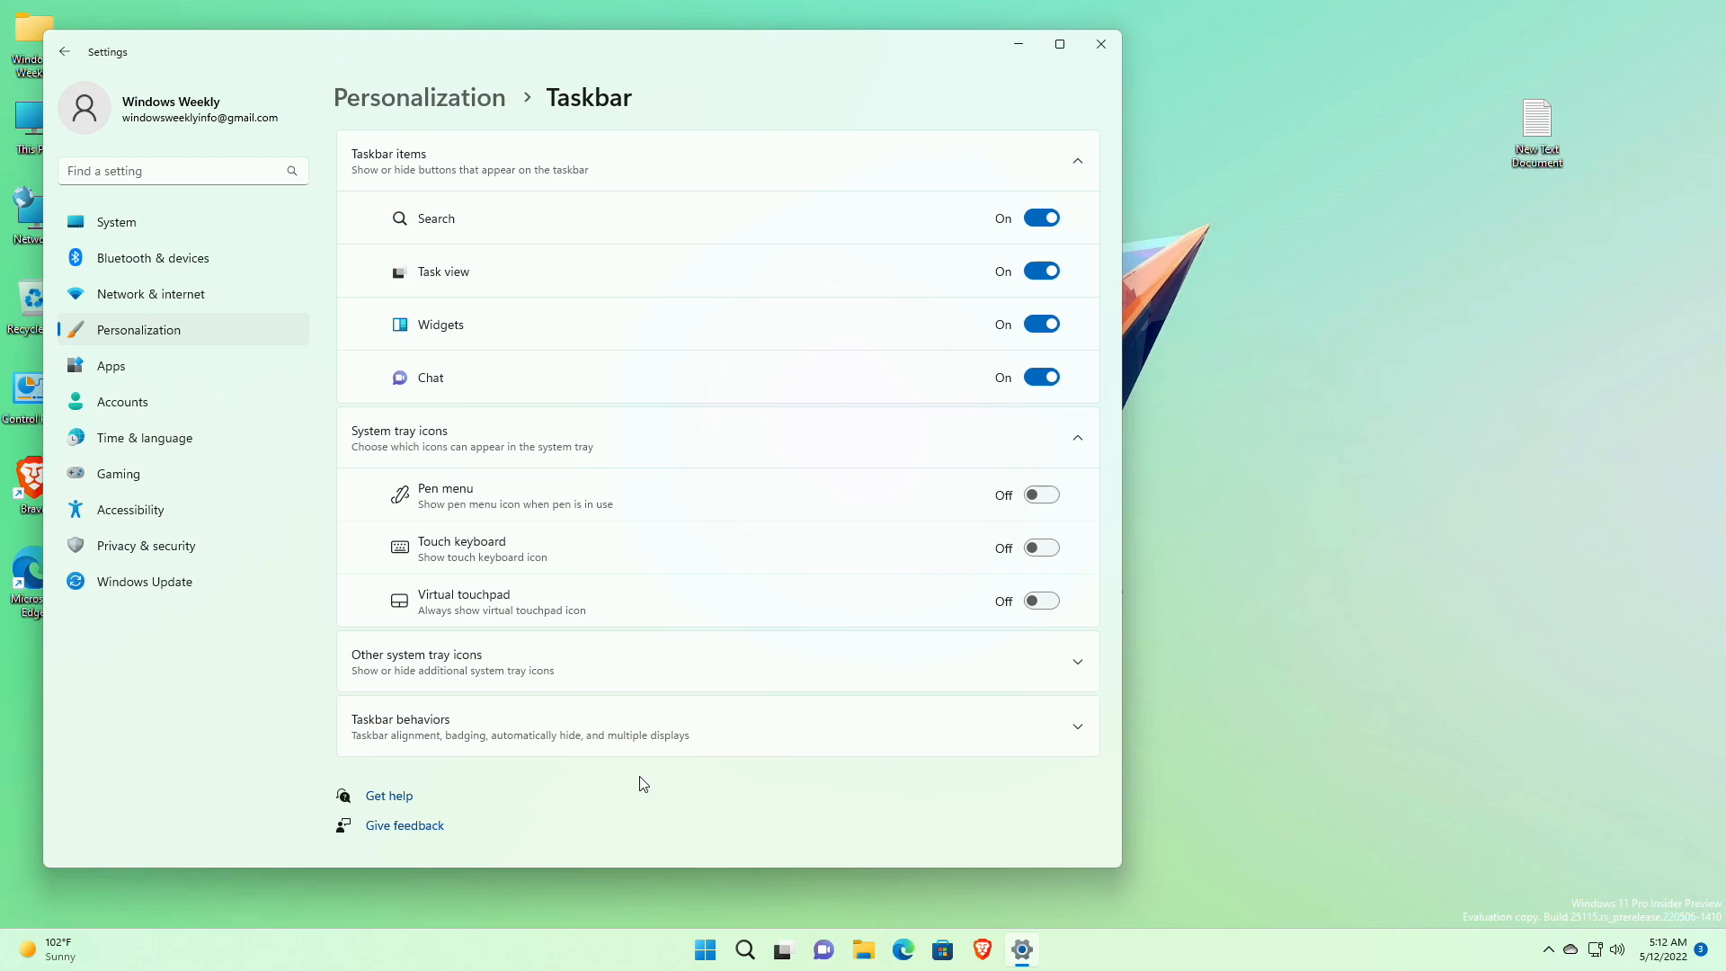
Return to the System settings overview listing Display, Sound and Notifications
left_click(143, 545)
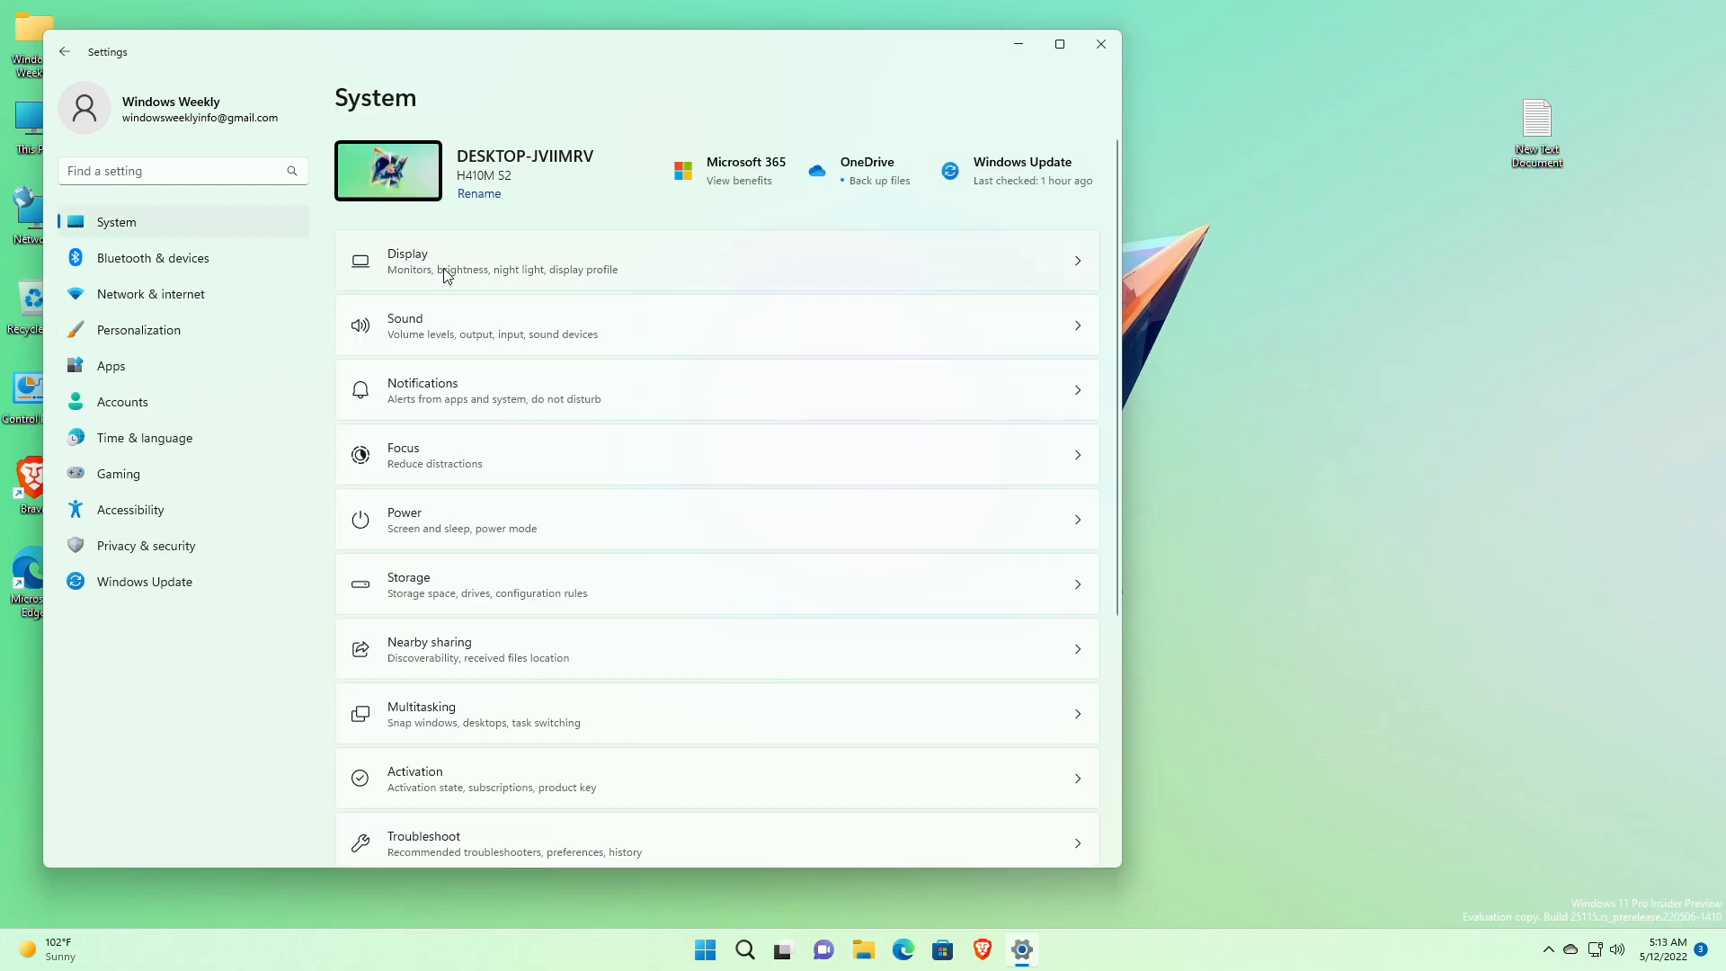
mouse_move(496, 367)
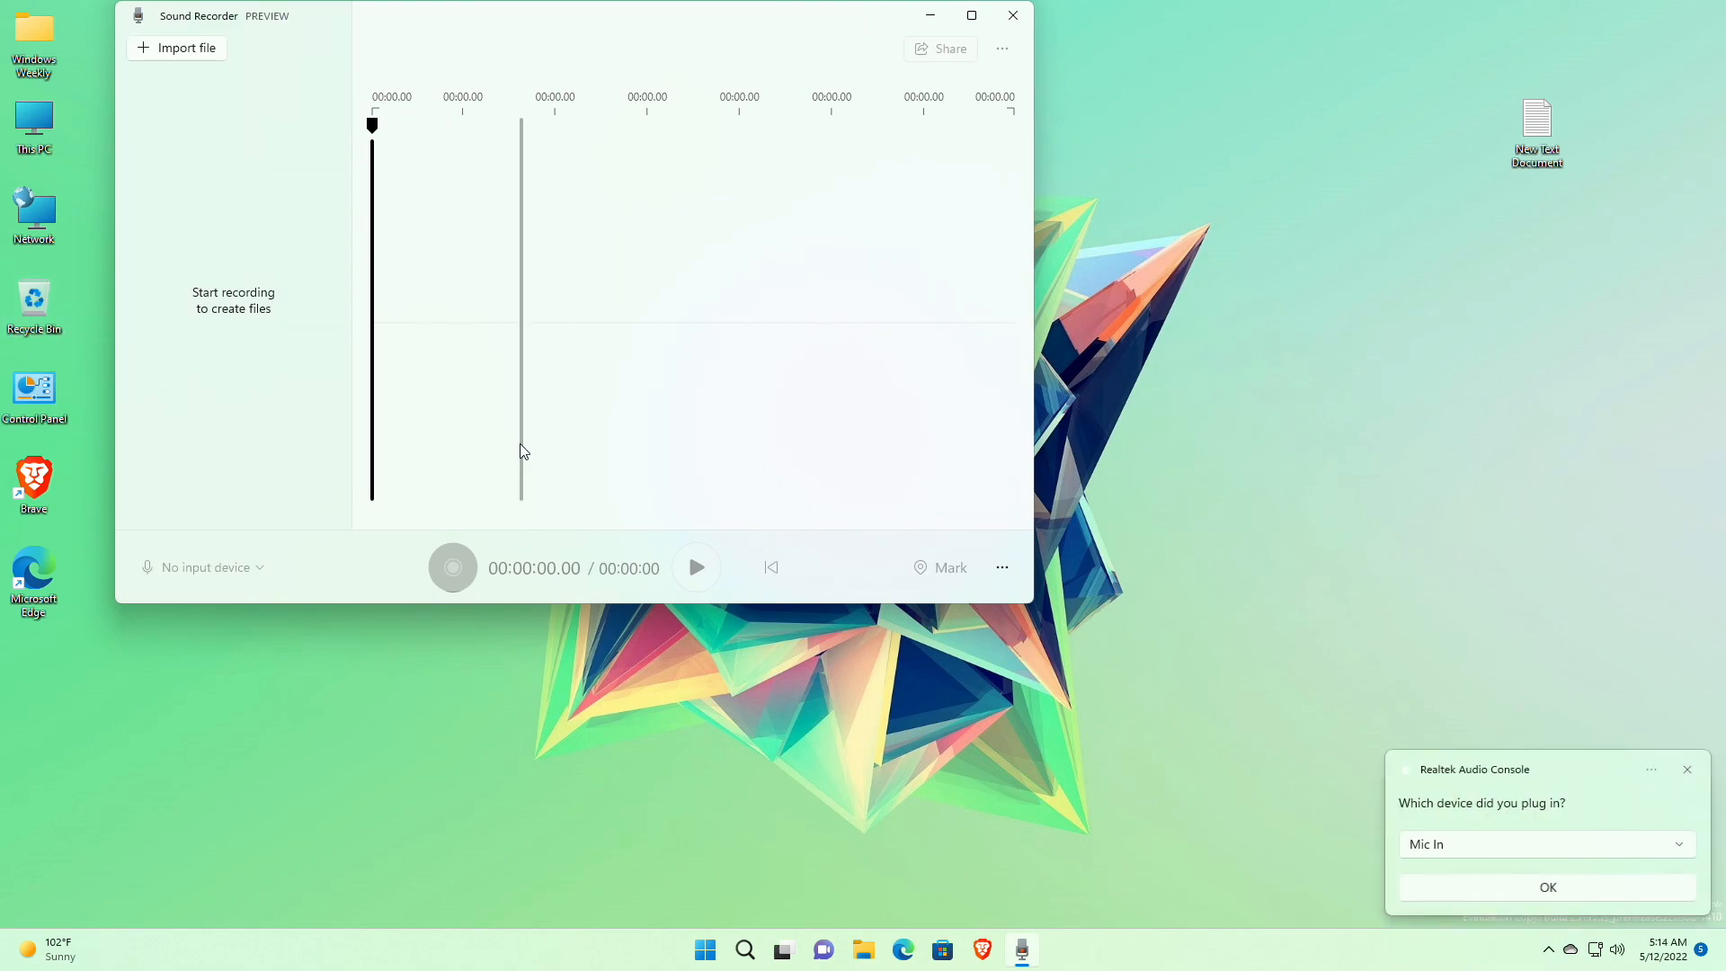
Record about twelve seconds from the Realtek microphone and save it to the recordings list
left_click(453, 567)
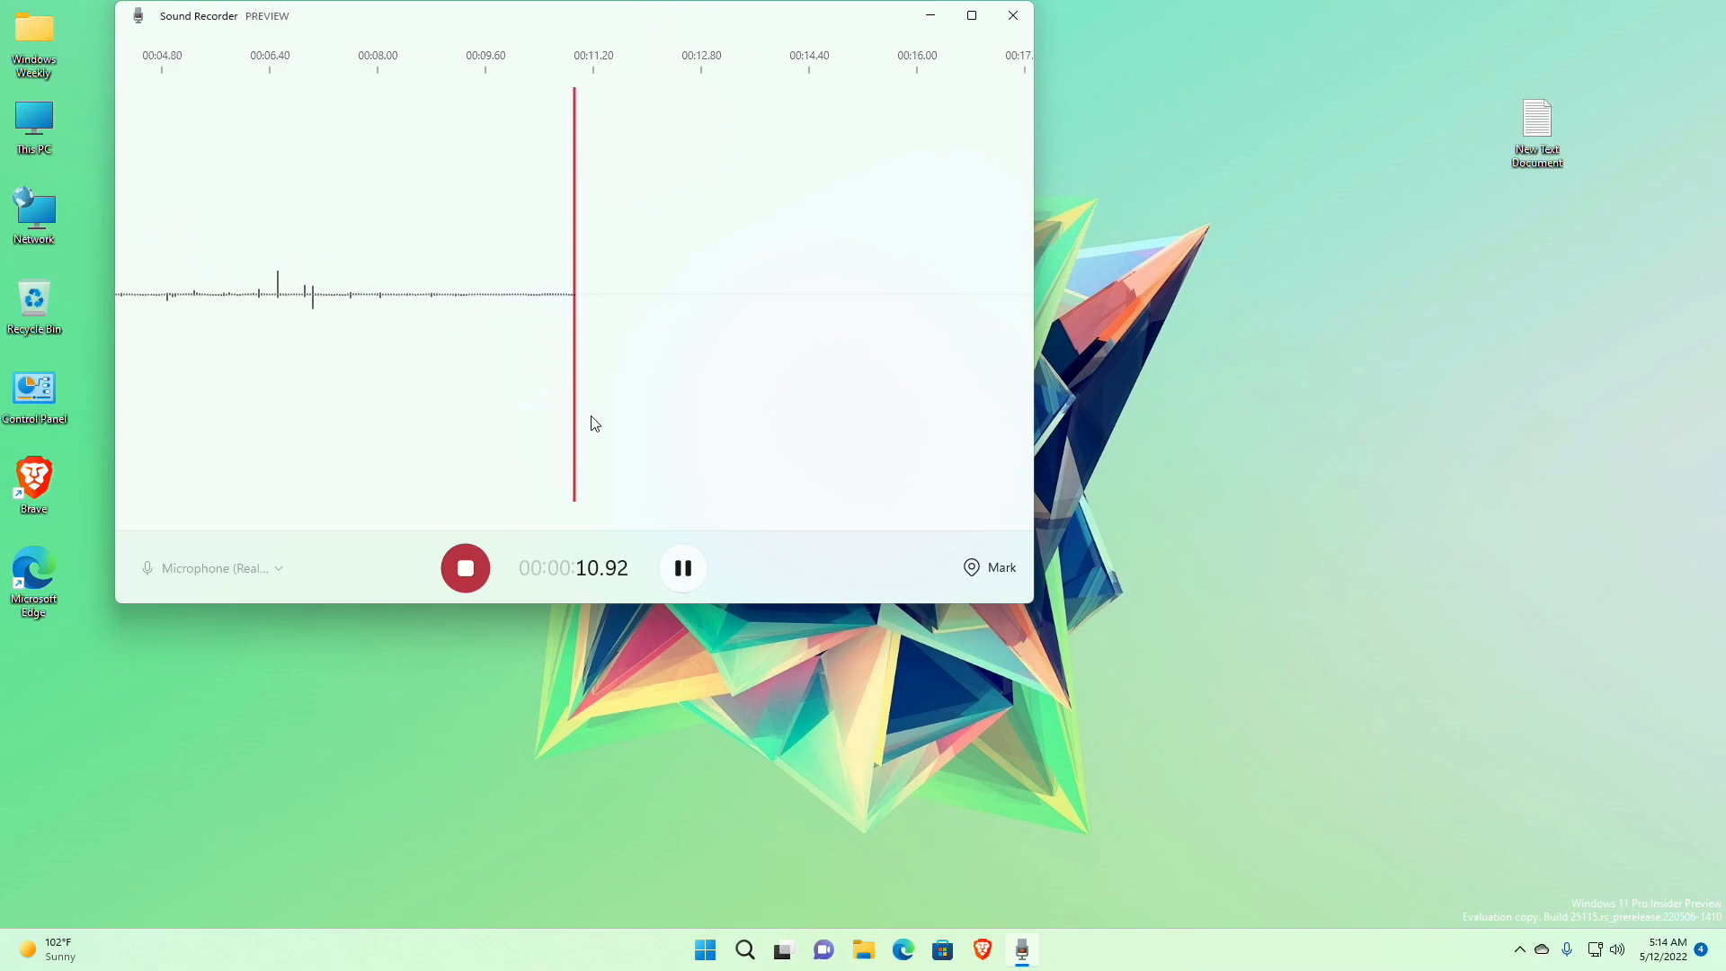
left_click(464, 568)
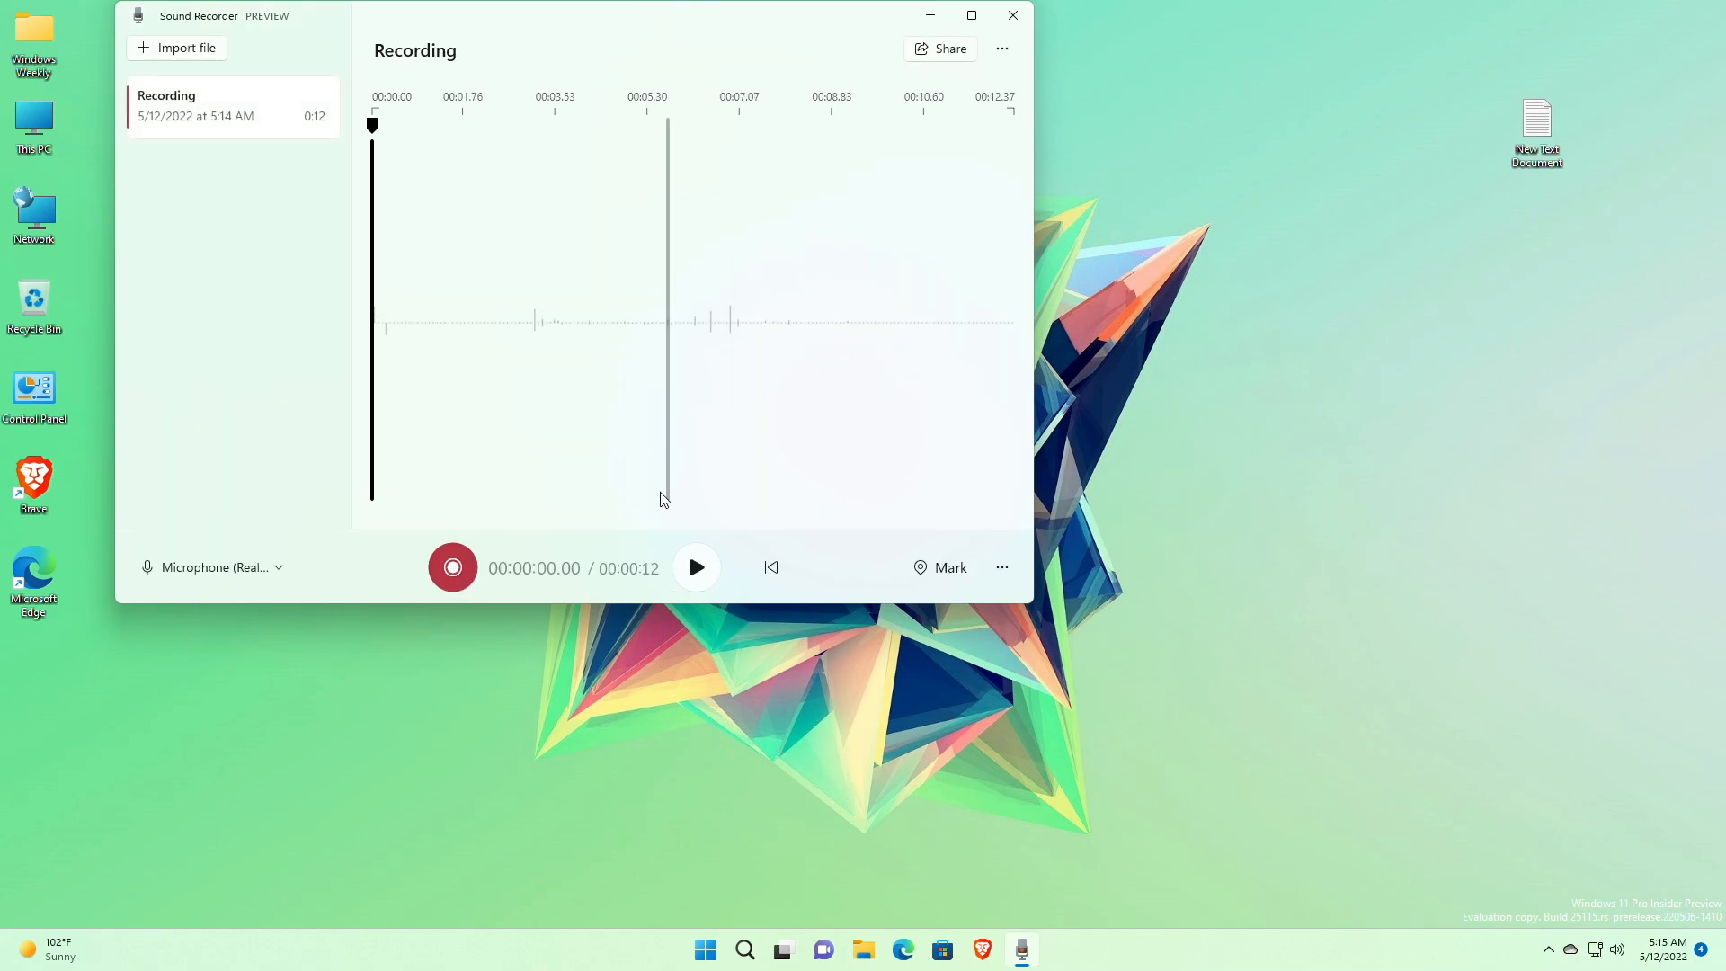